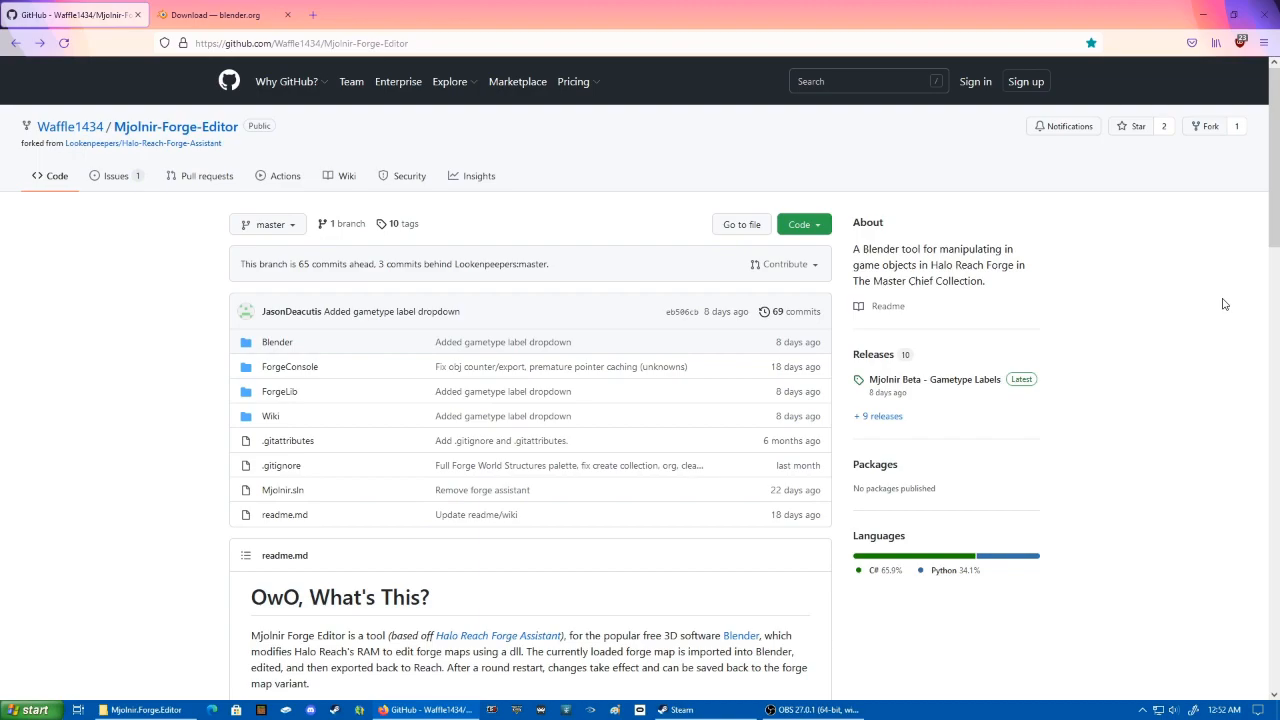
pyautogui.moveTo(1055, 257)
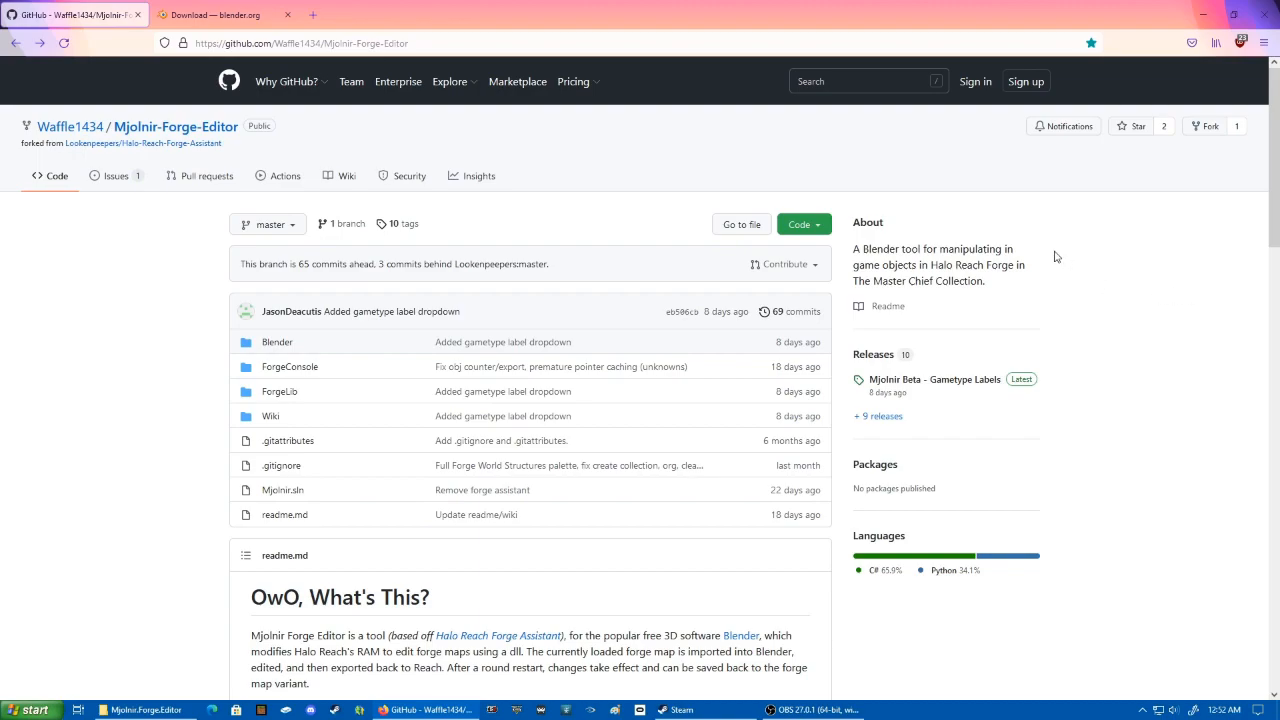
# - Switch to the blender.org browser tab showing the Blender download page
pyautogui.click(215, 16)
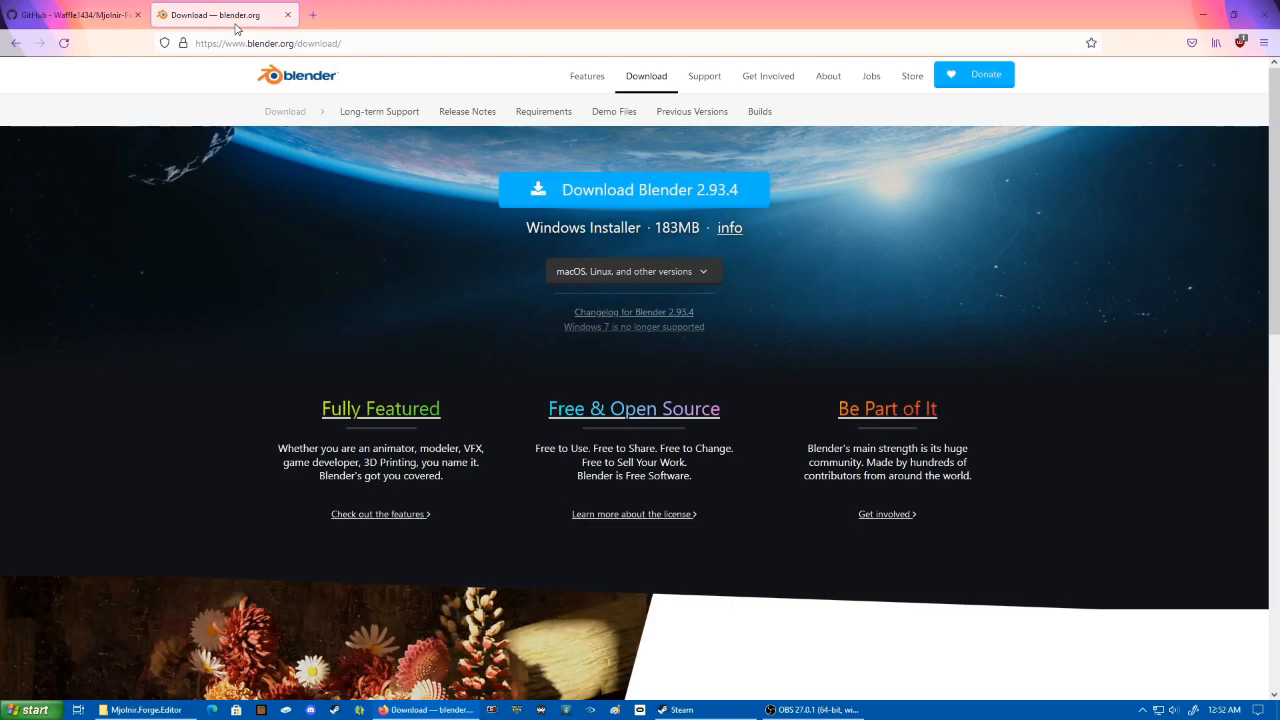
pyautogui.moveTo(580, 237)
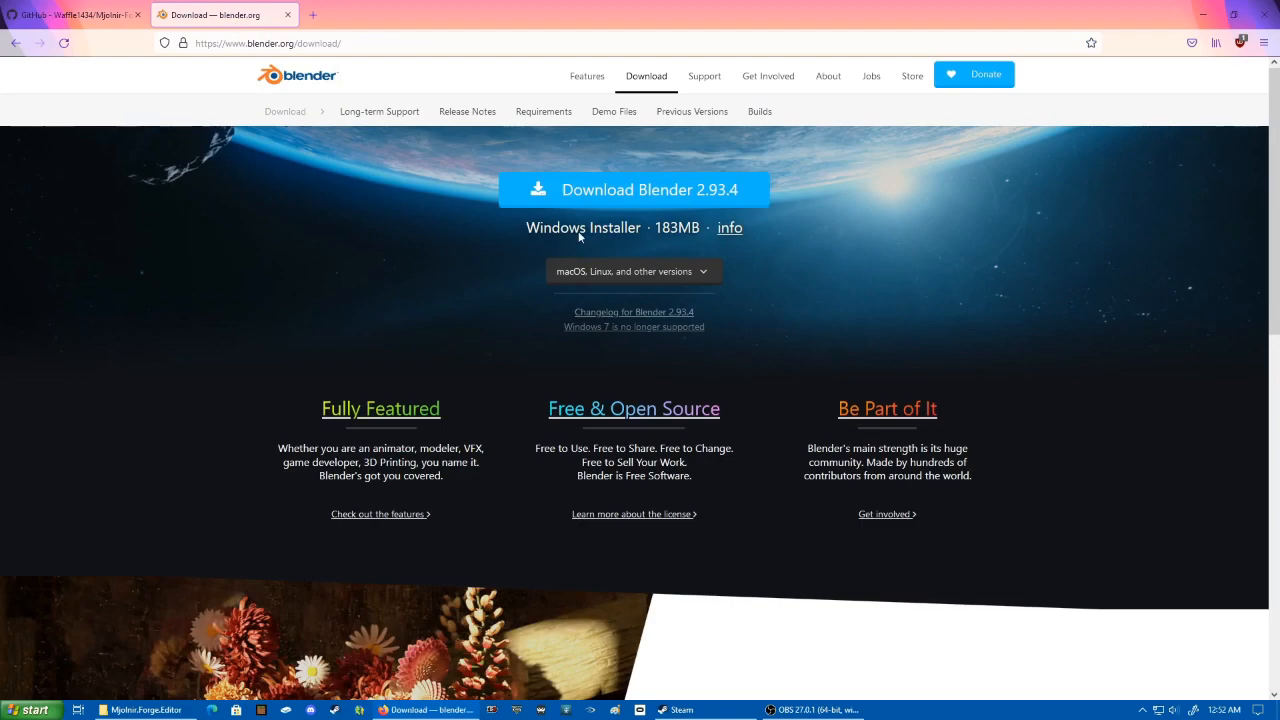
pyautogui.moveTo(577, 306)
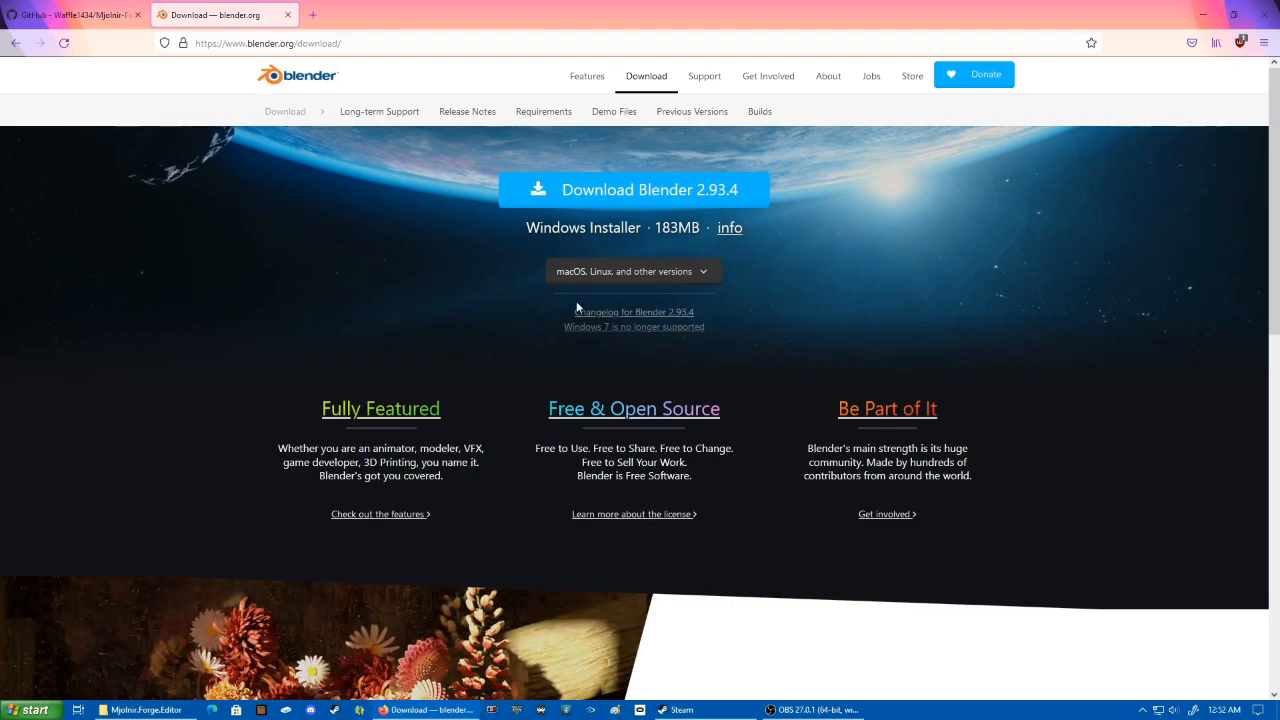
pyautogui.moveTo(585, 280)
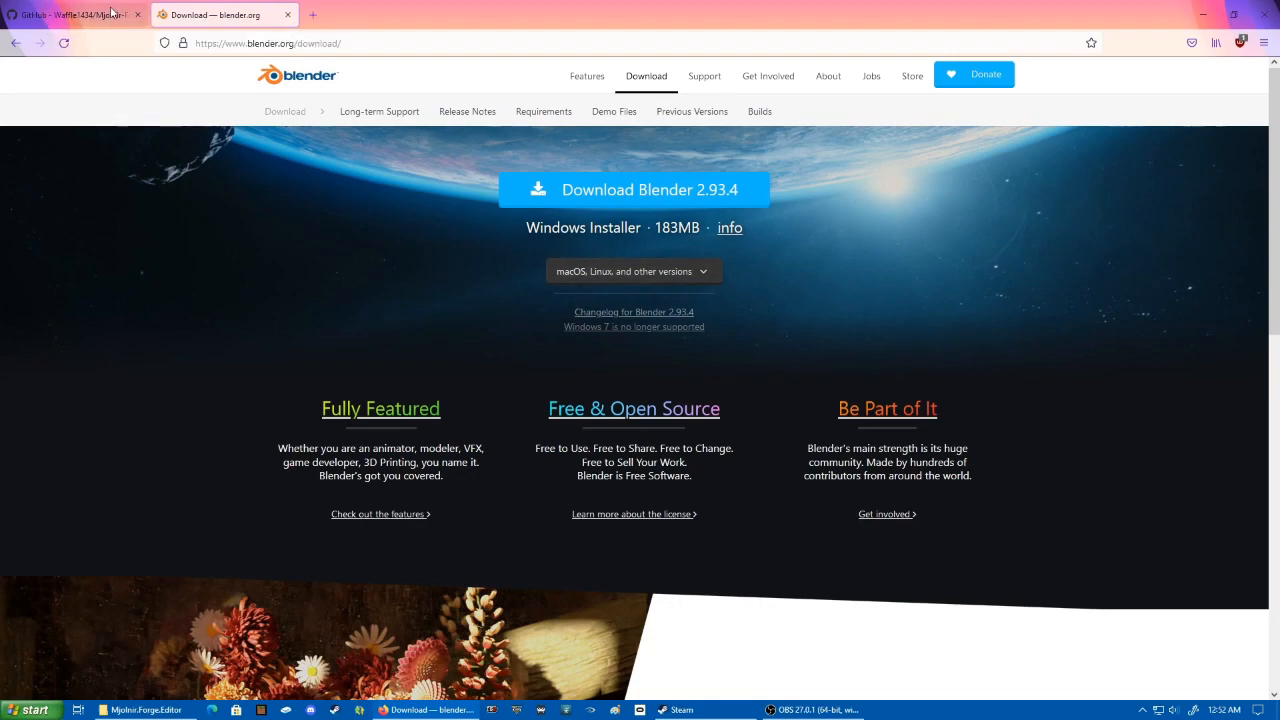
# - Return to the Mjolnir Forge Editor repository and view the latest Beta release notes
pyautogui.click(70, 15)
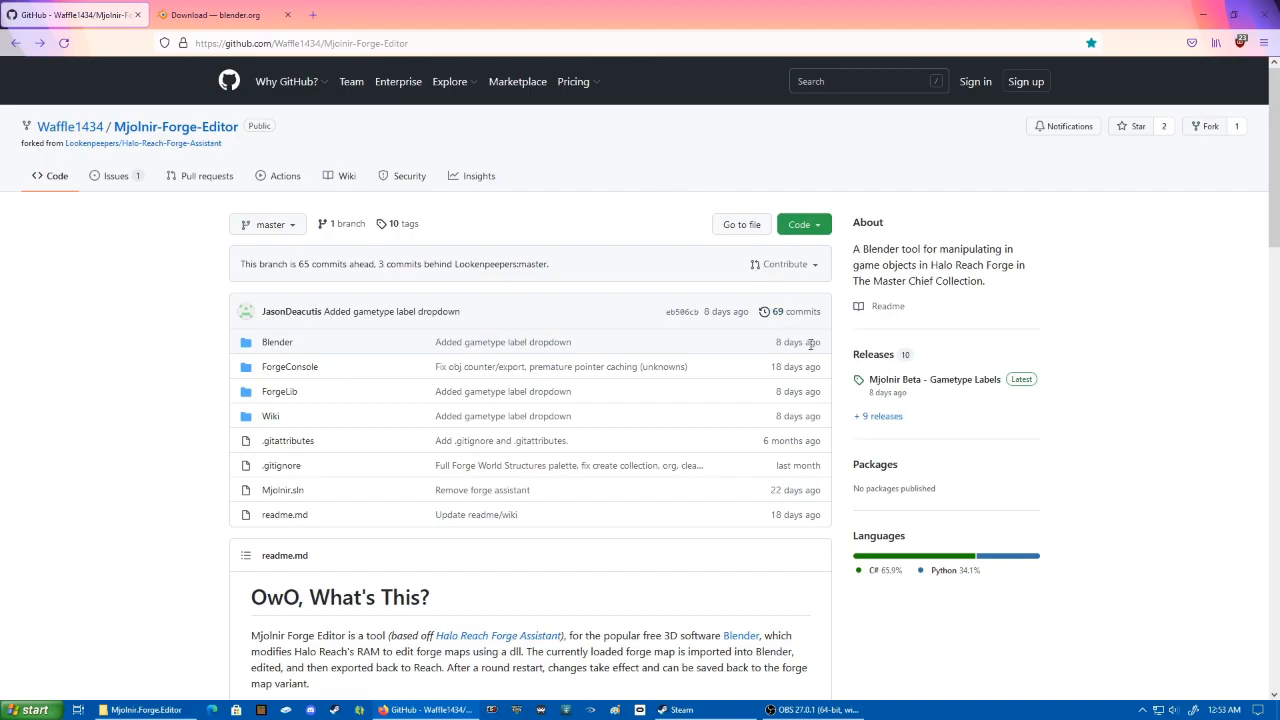
pyautogui.click(937, 379)
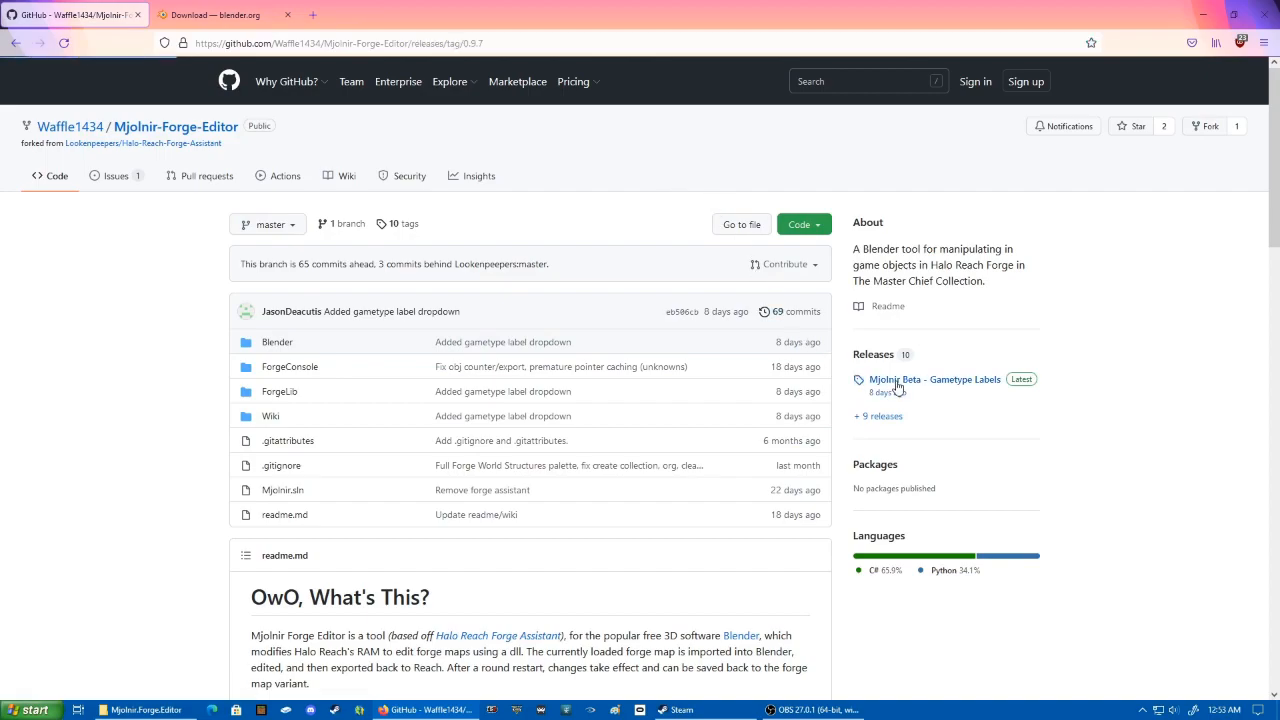
pyautogui.click(931, 379)
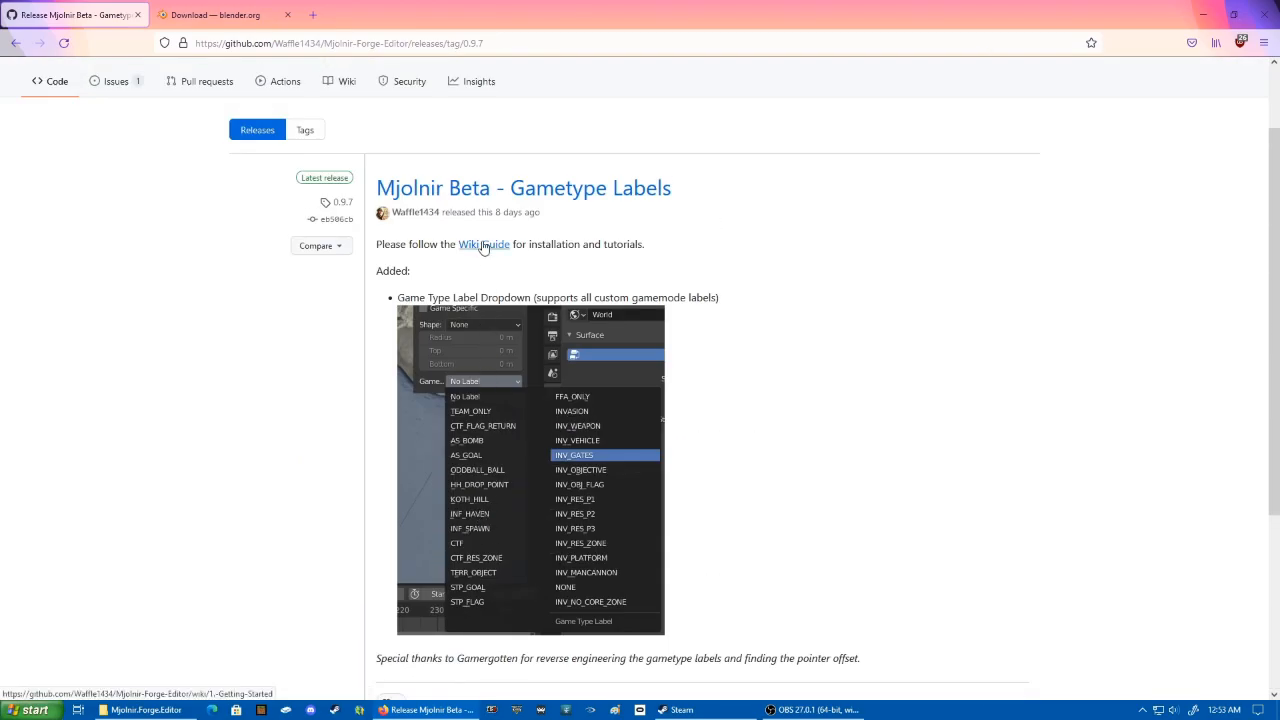
# - Browse the wiki guides: Getting Started, Import & Export, and Adding Objects
pyautogui.click(483, 244)
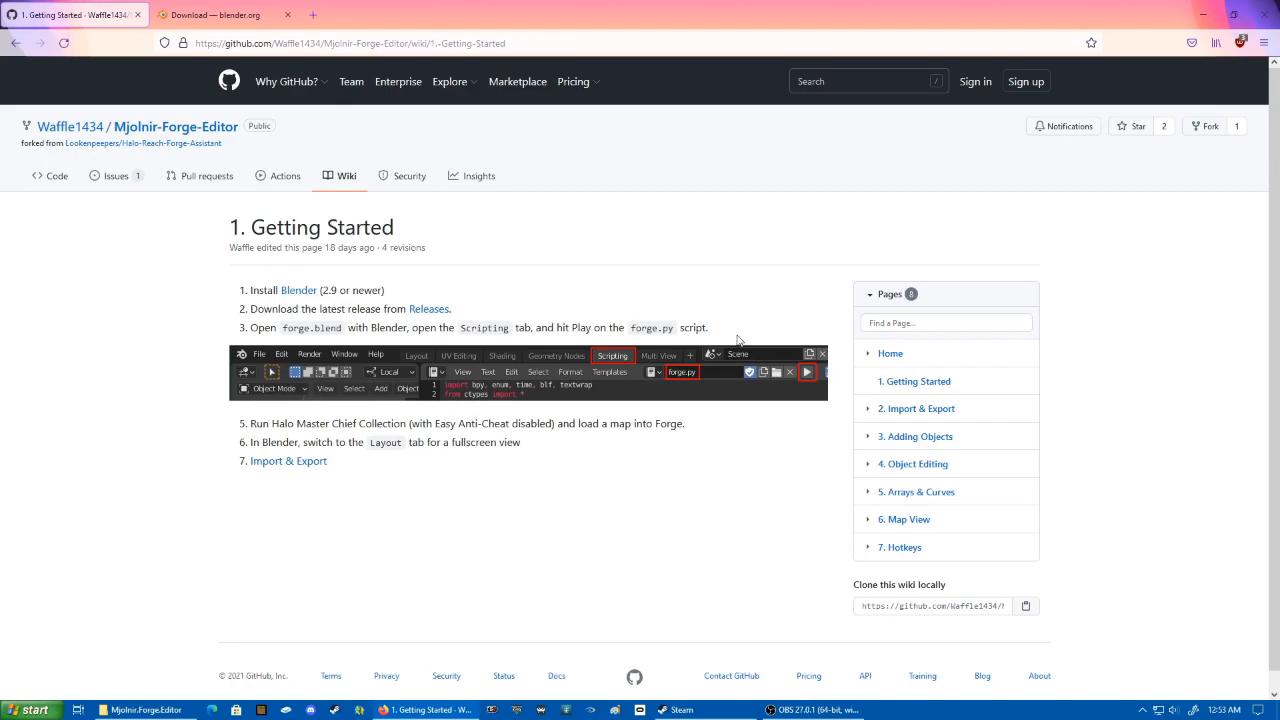
pyautogui.moveTo(920, 411)
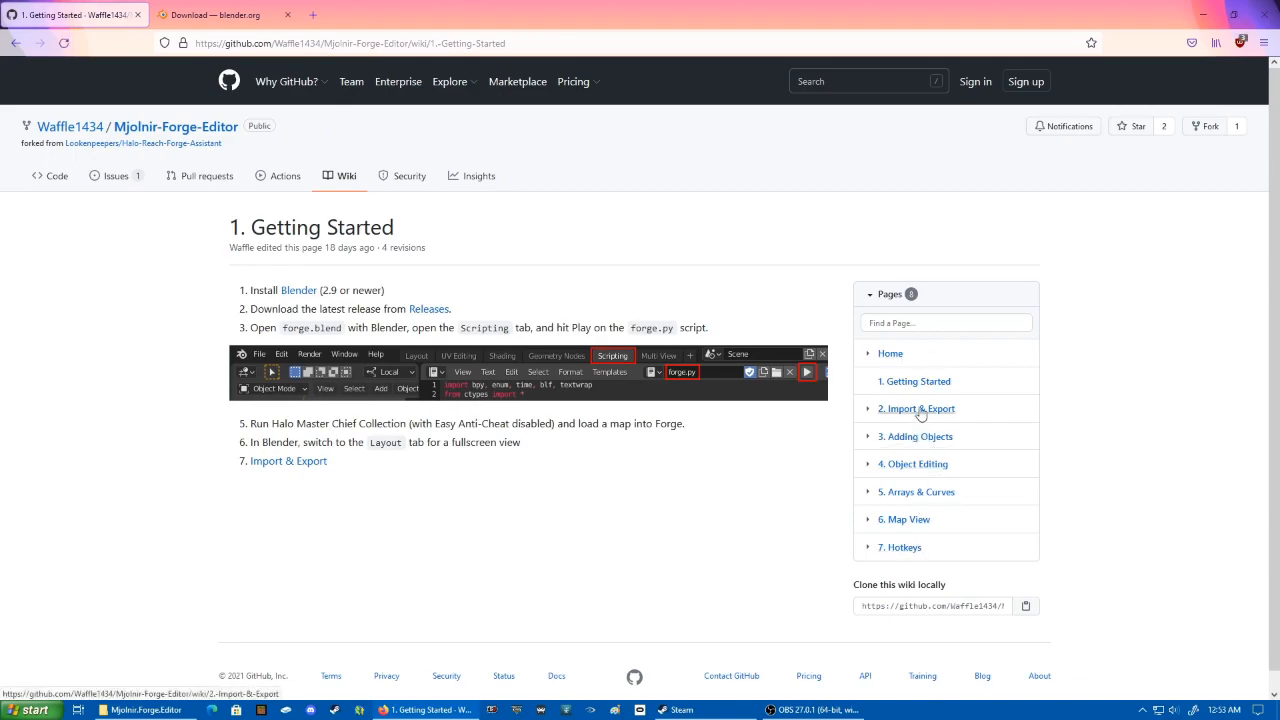
pyautogui.click(917, 408)
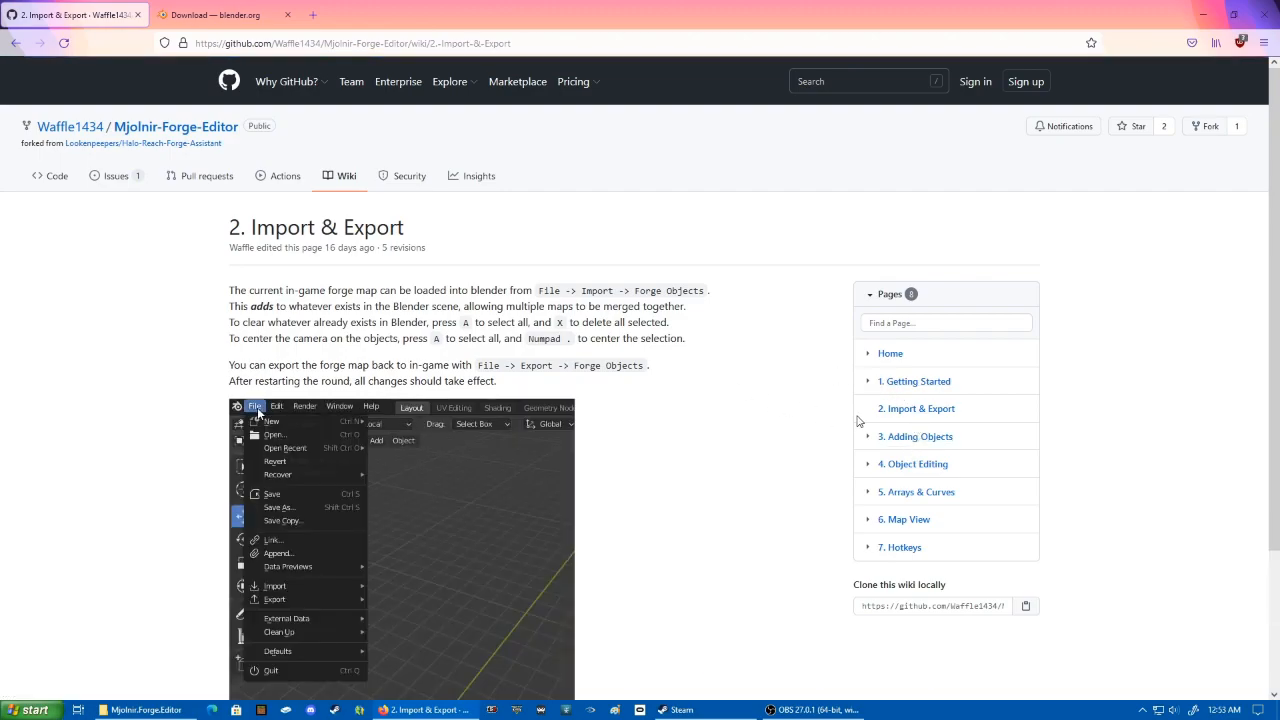
pyautogui.click(915, 436)
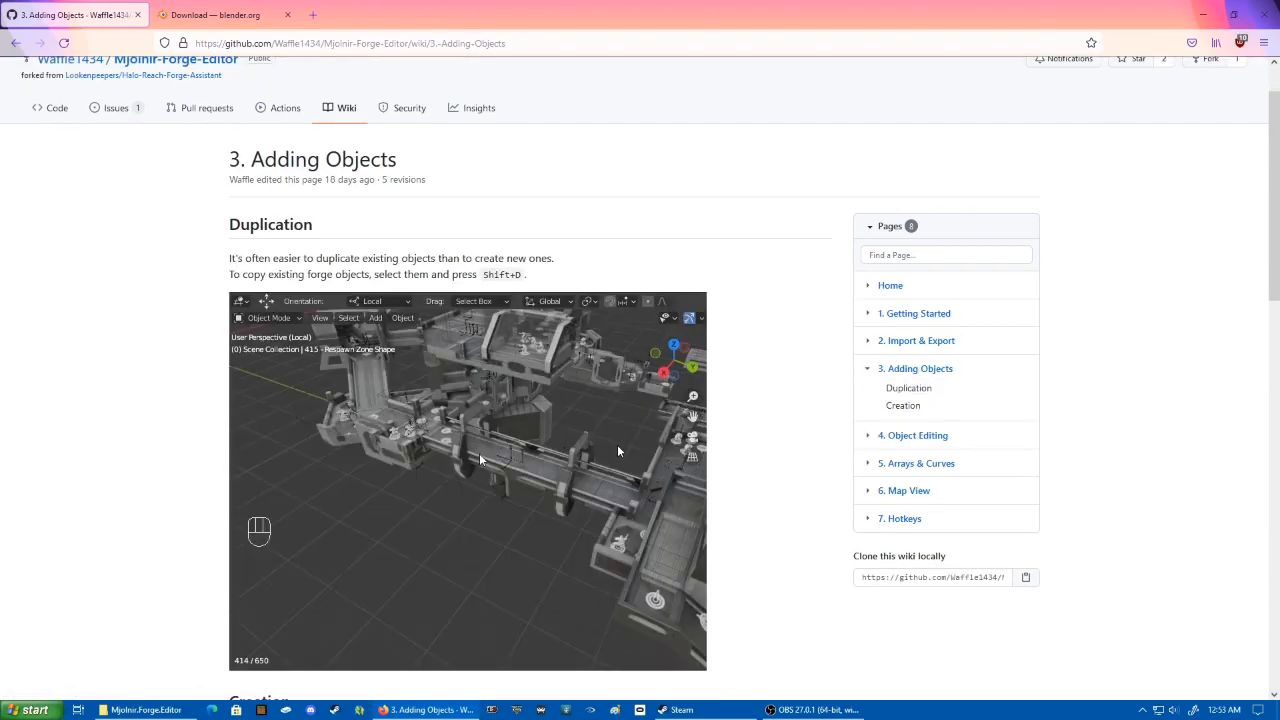
pyautogui.click(916, 435)
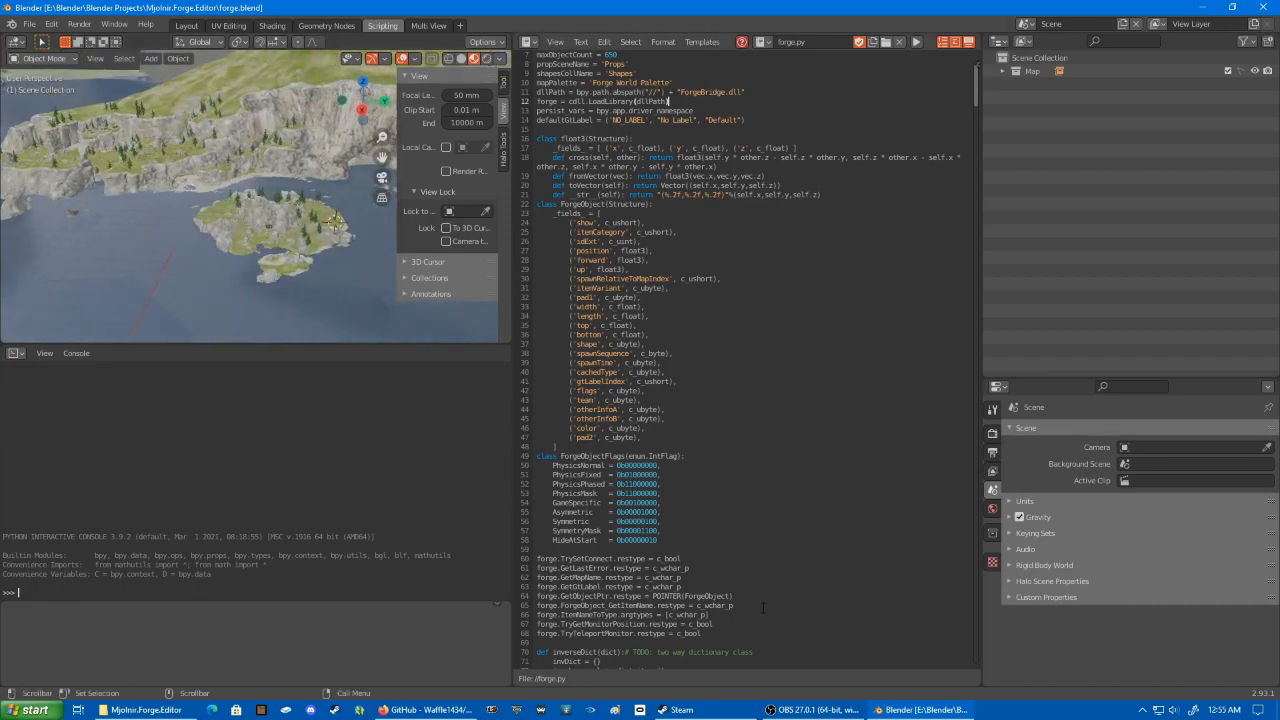
pyautogui.moveTo(913, 42)
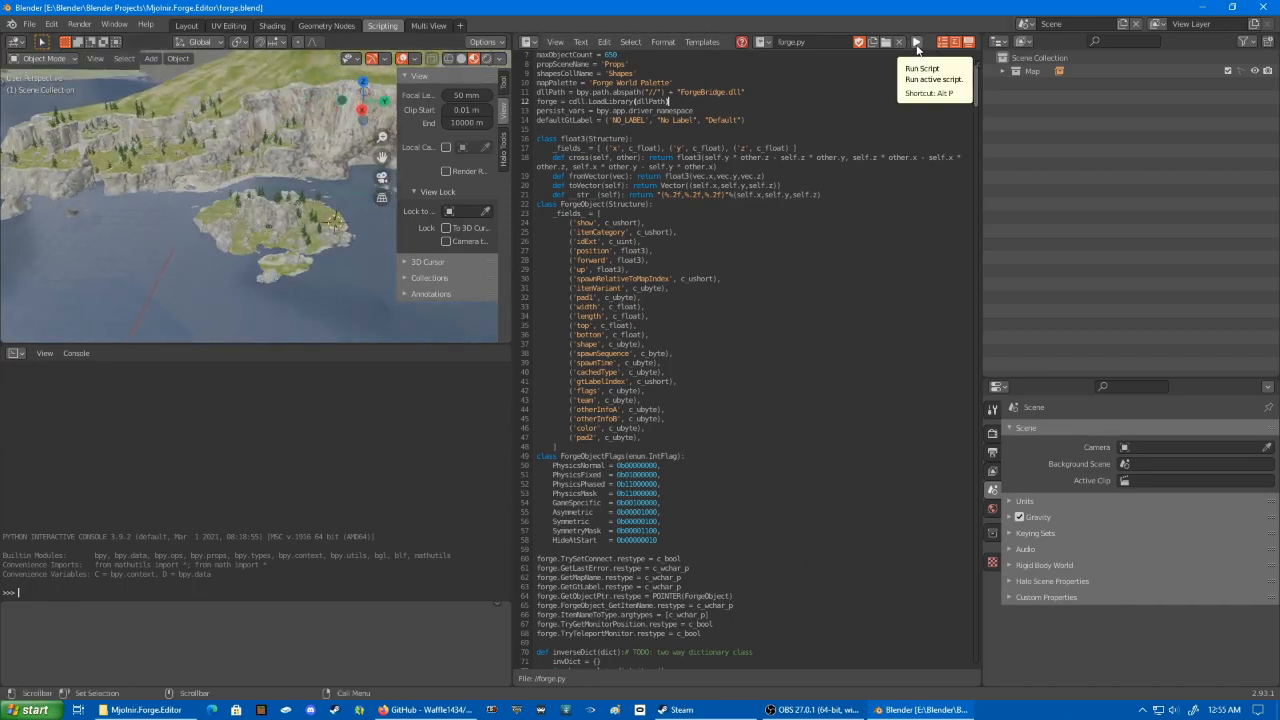
# - Run the forge.py script in the Scripting workspace, then switch to Steam
pyautogui.click(913, 42)
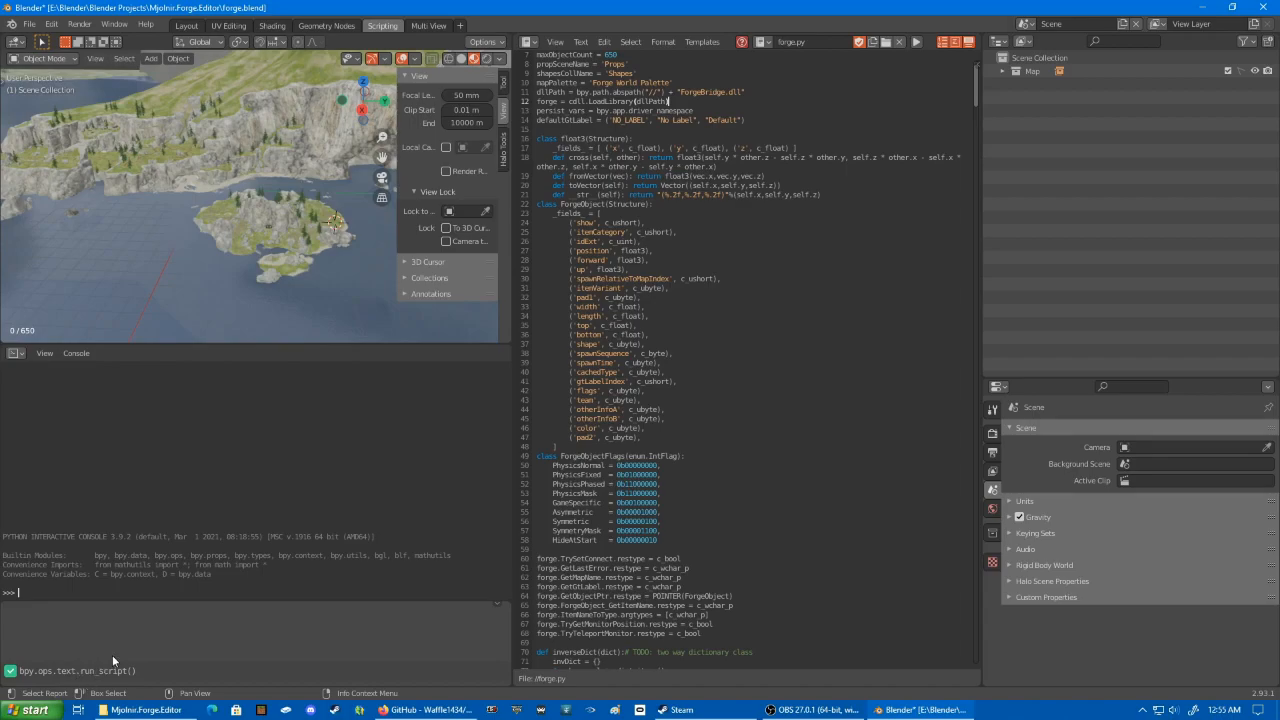
pyautogui.moveTo(108, 634)
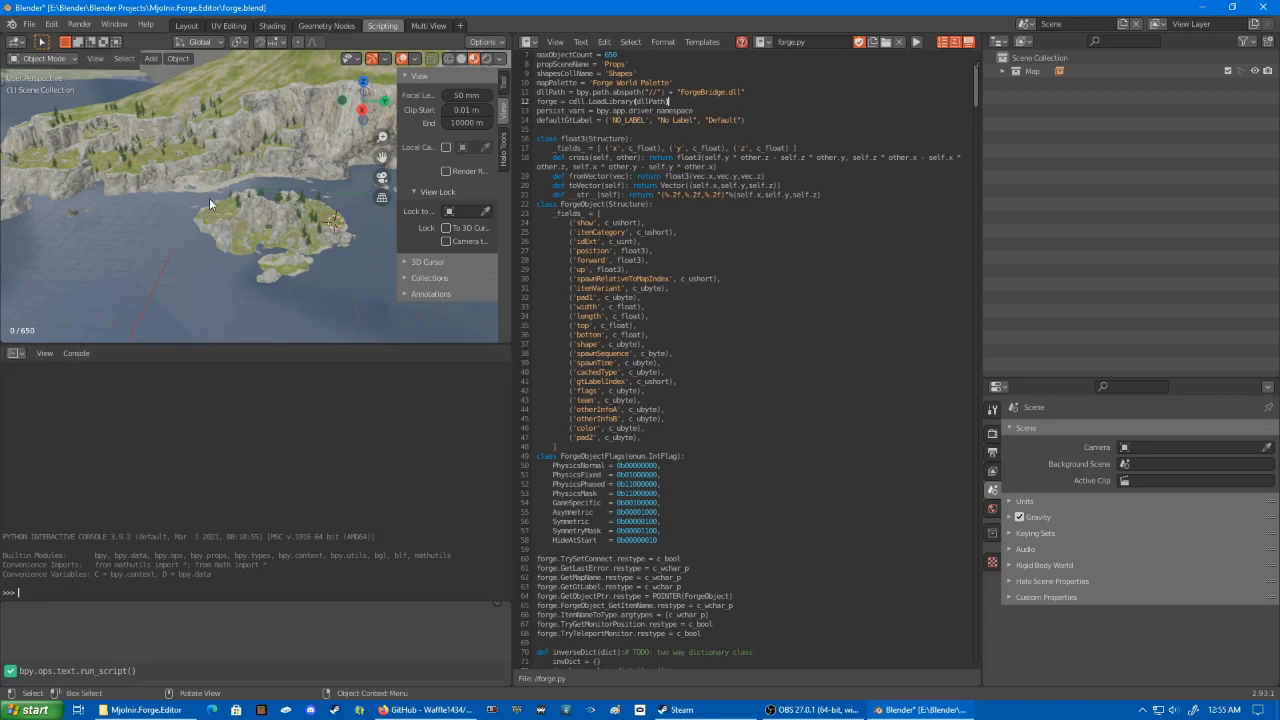
pyautogui.click(184, 26)
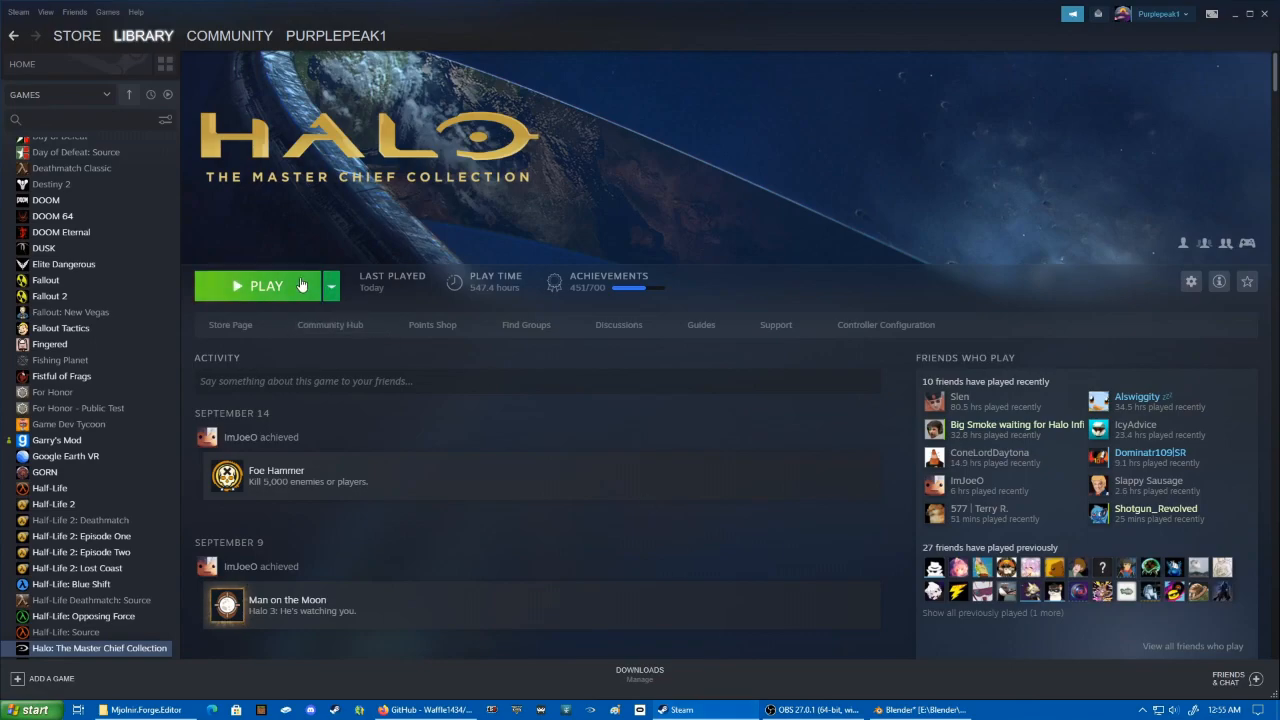
# - Launch Halo: The Master Chief Collection from the Steam library and confirm the launch option
pyautogui.click(266, 286)
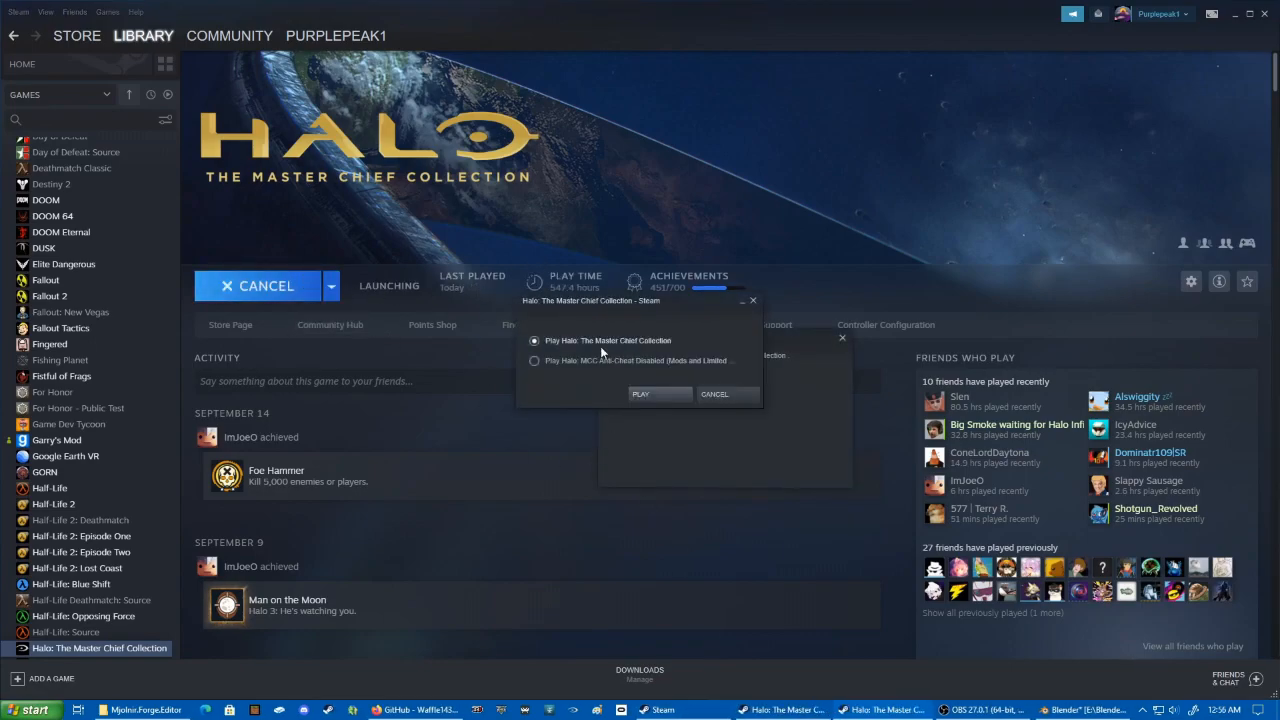
pyautogui.click(659, 394)
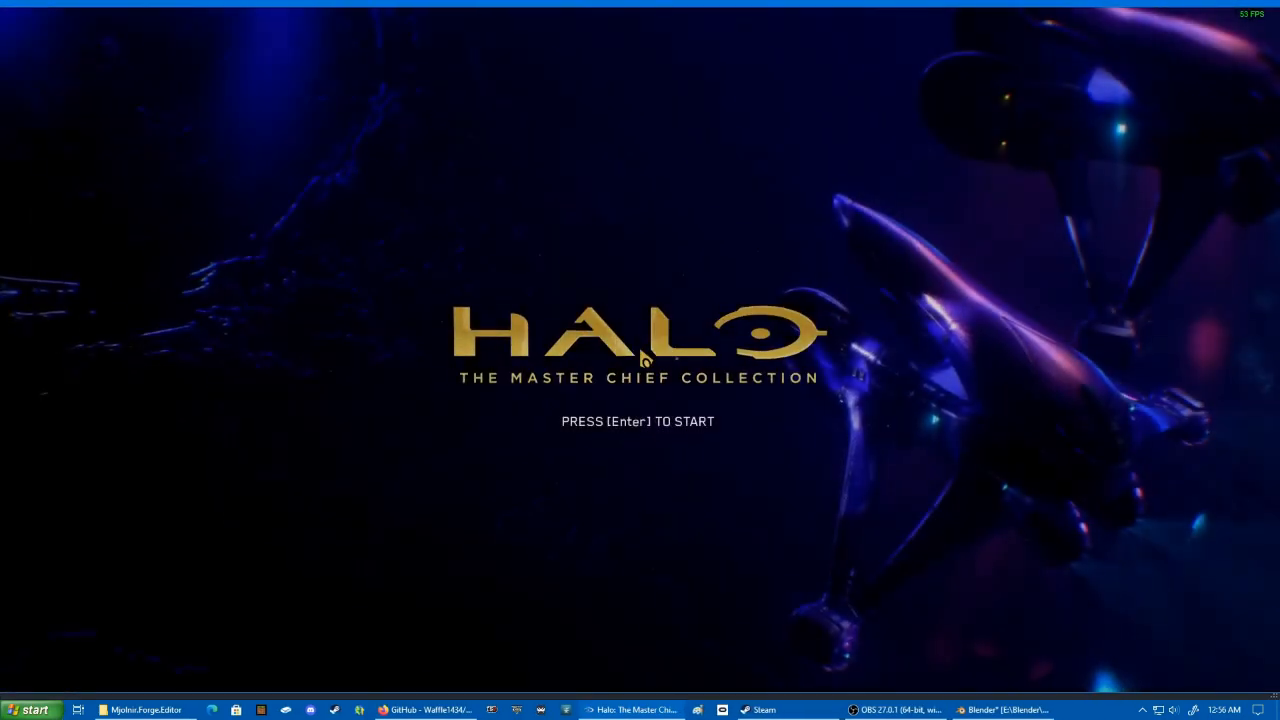
# - From the title screen, set up Halo: Reach Creative Forge on Forge World with the Forge game type
pyautogui.press('enter')
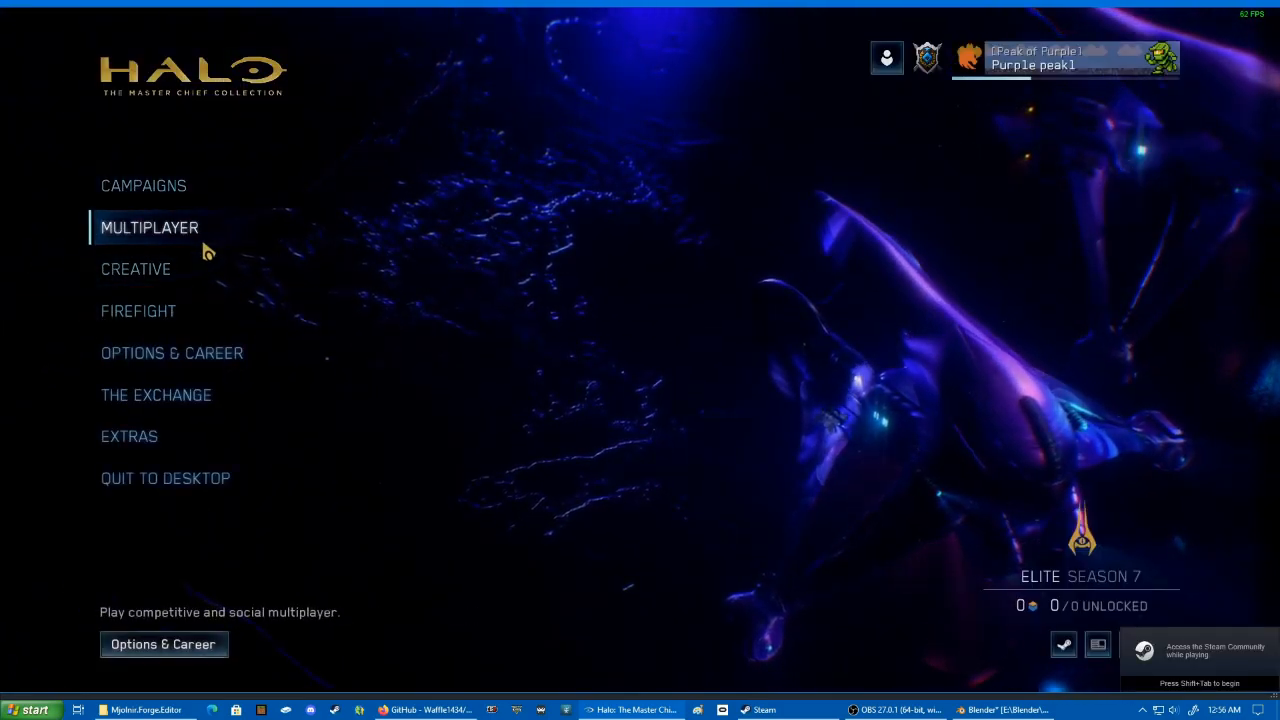
pyautogui.click(135, 268)
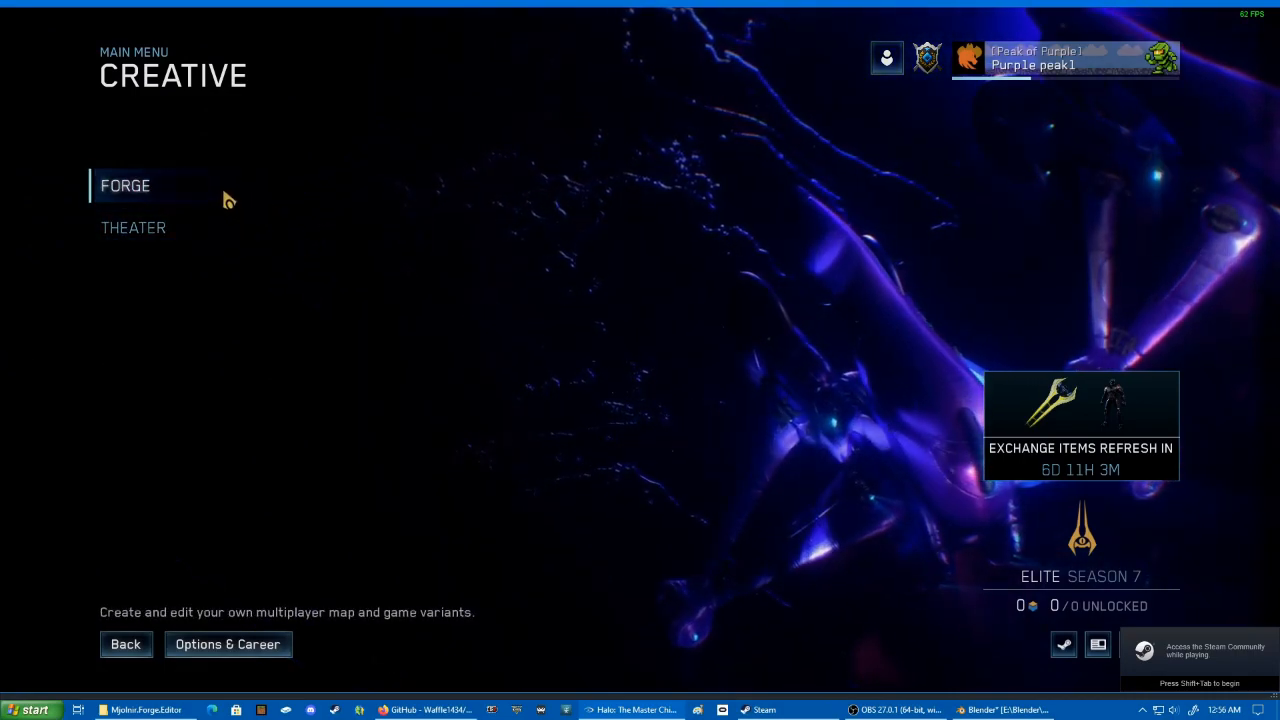
pyautogui.click(124, 185)
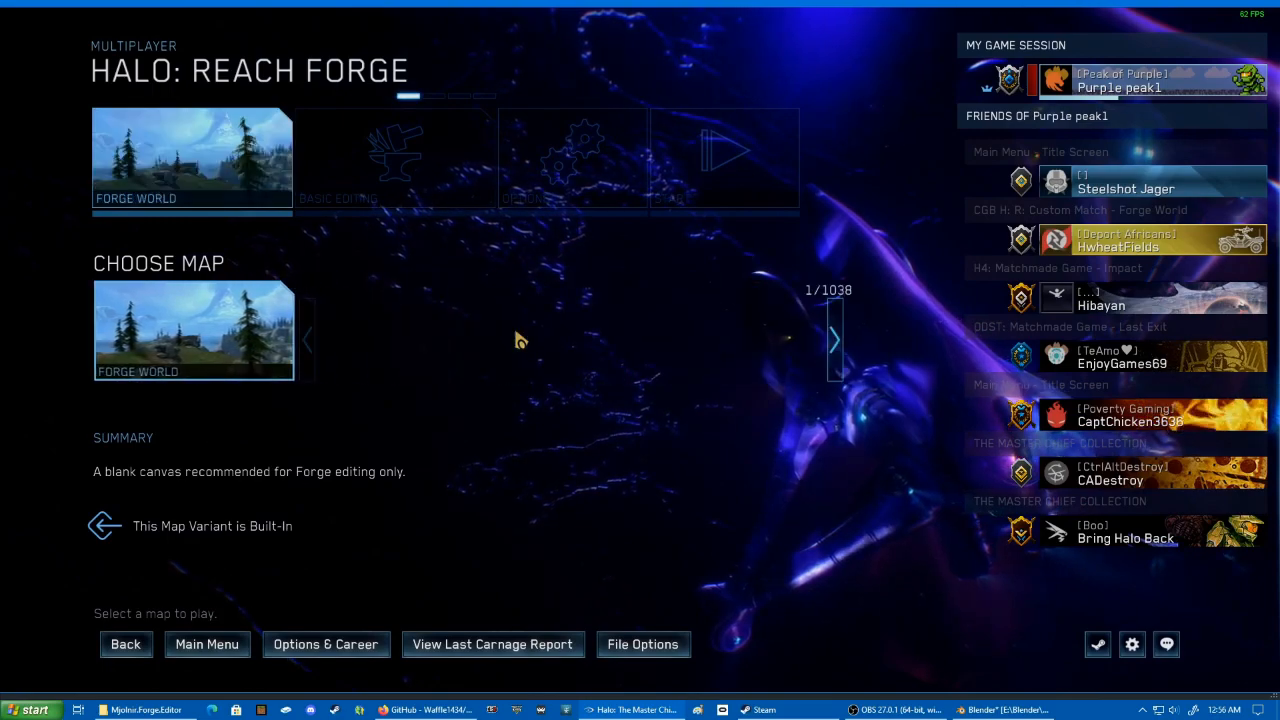
pyautogui.click(395, 157)
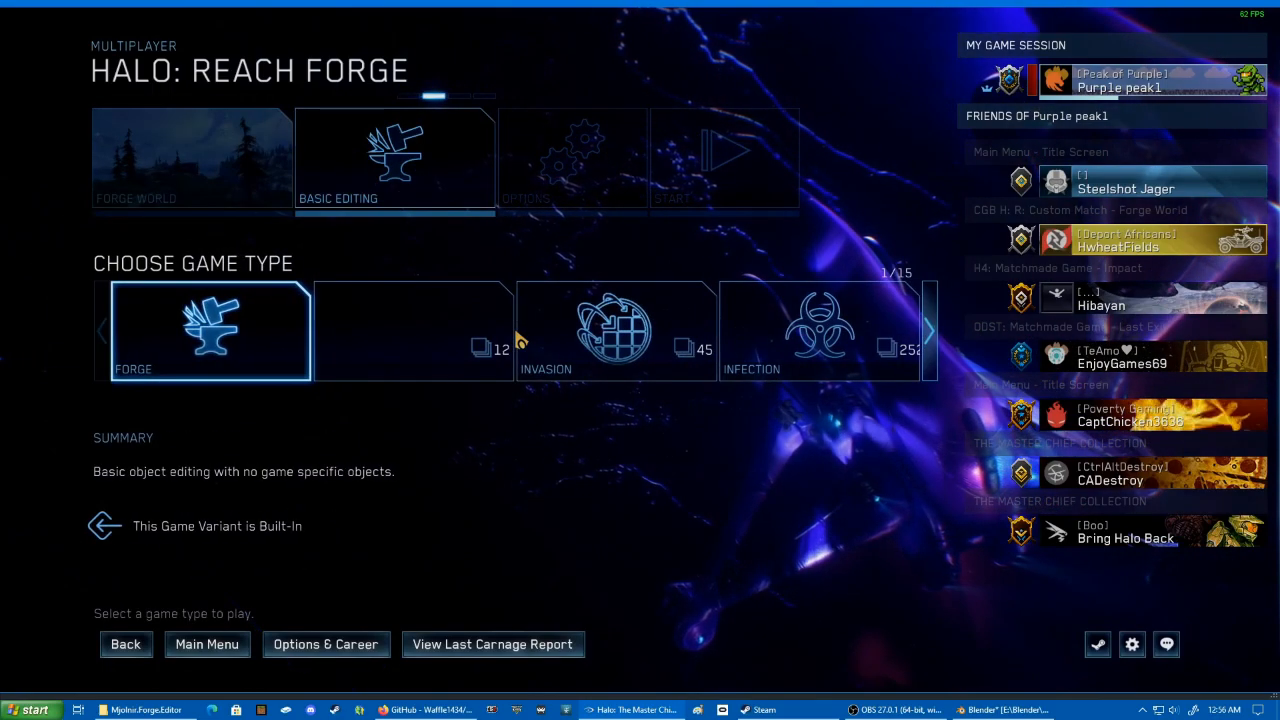
pyautogui.click(572, 157)
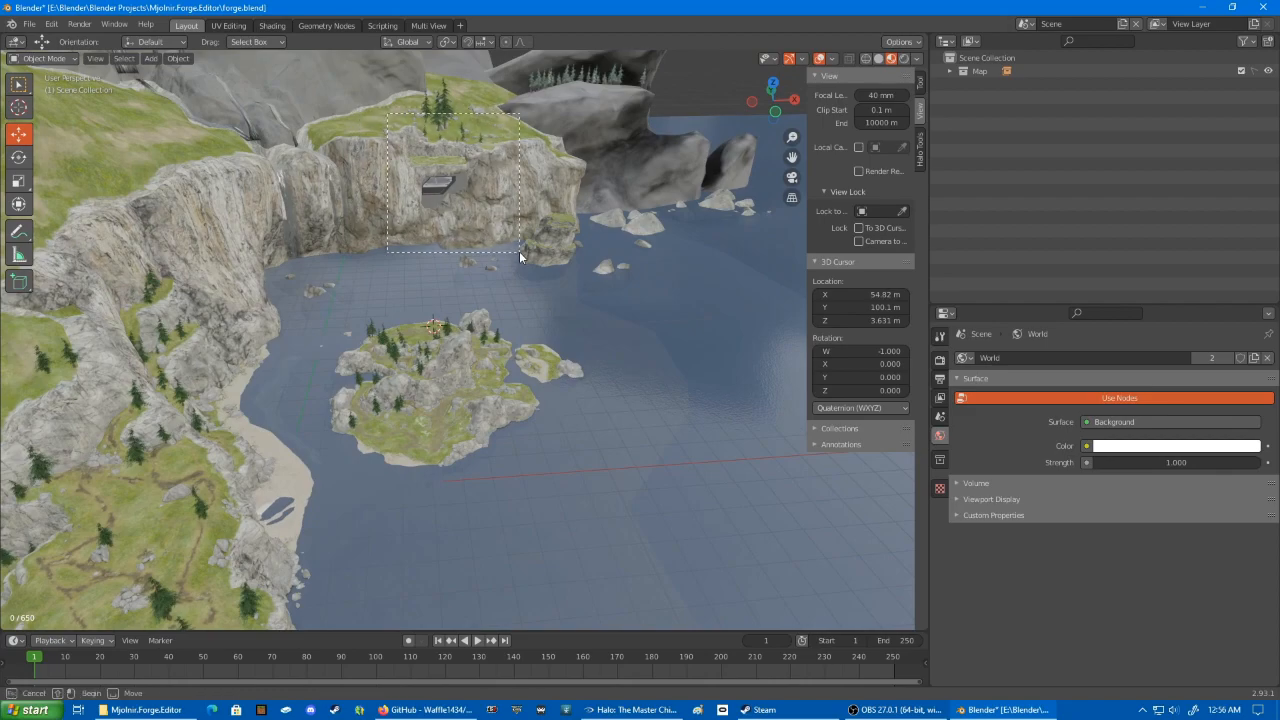
# - Import the in-game map via File > Import > Forge Objects
pyautogui.click(25, 24)
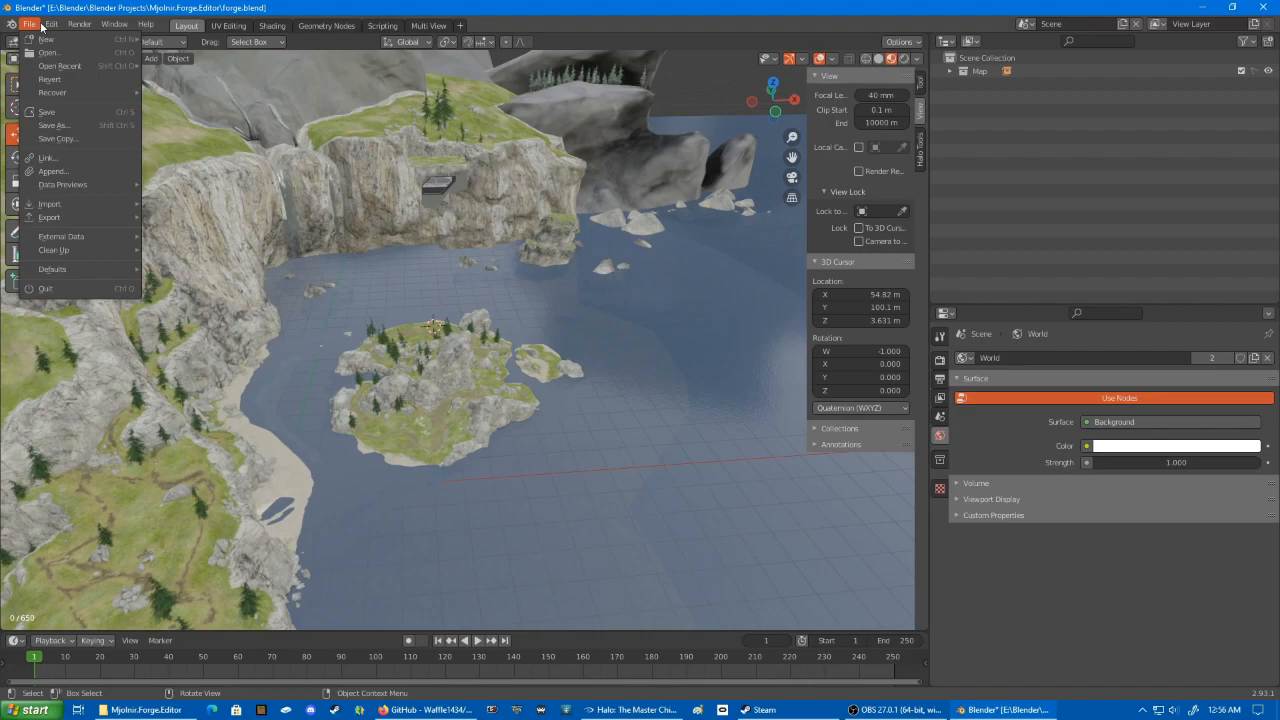
pyautogui.click(50, 203)
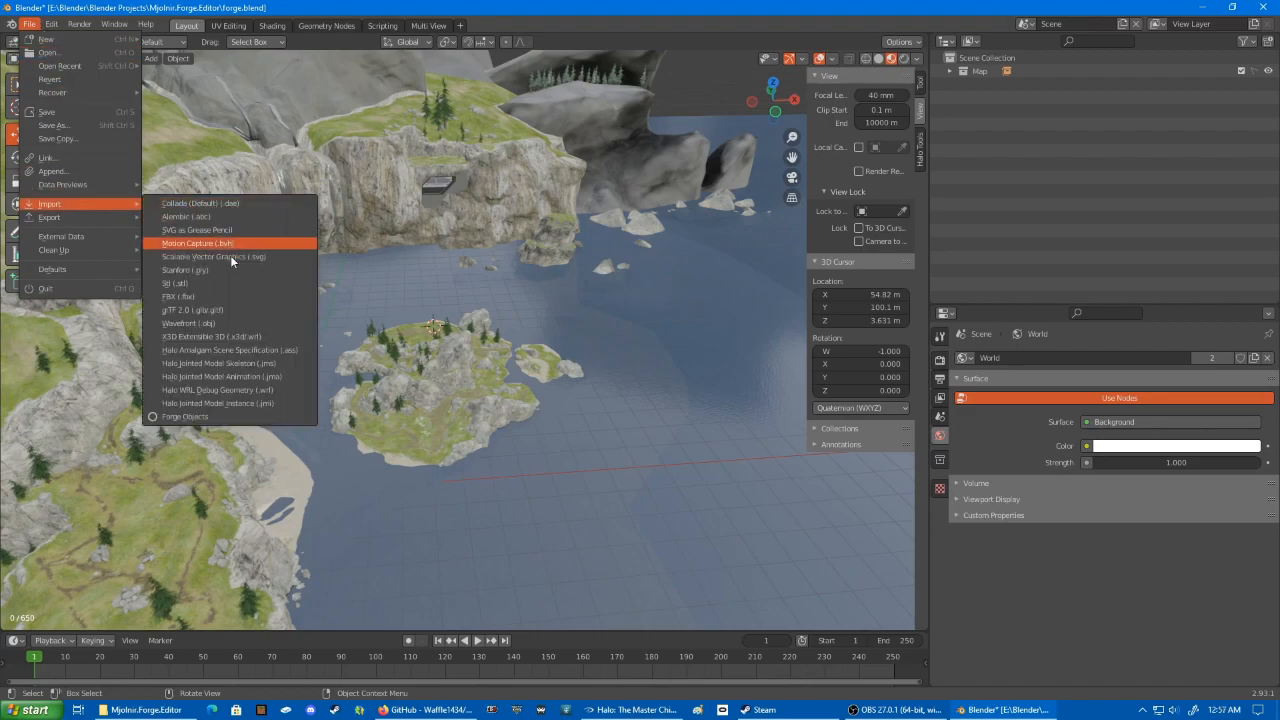
pyautogui.click(184, 416)
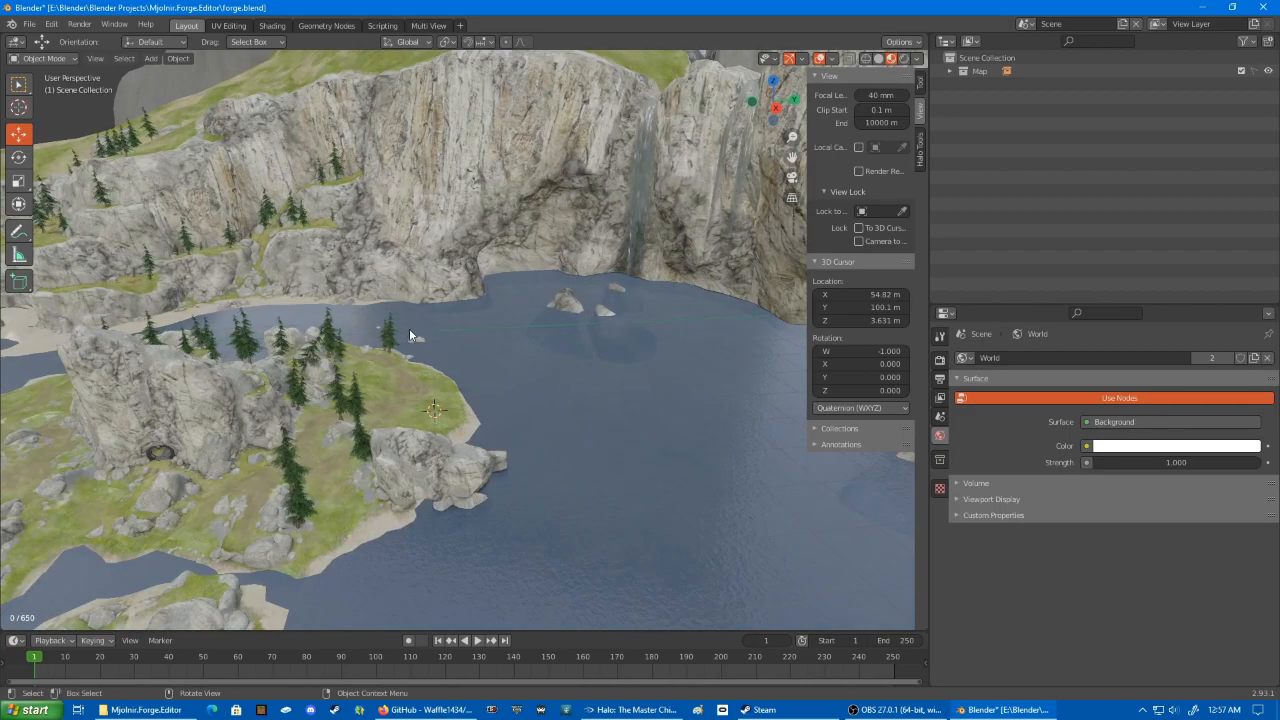
pyautogui.moveTo(414, 338)
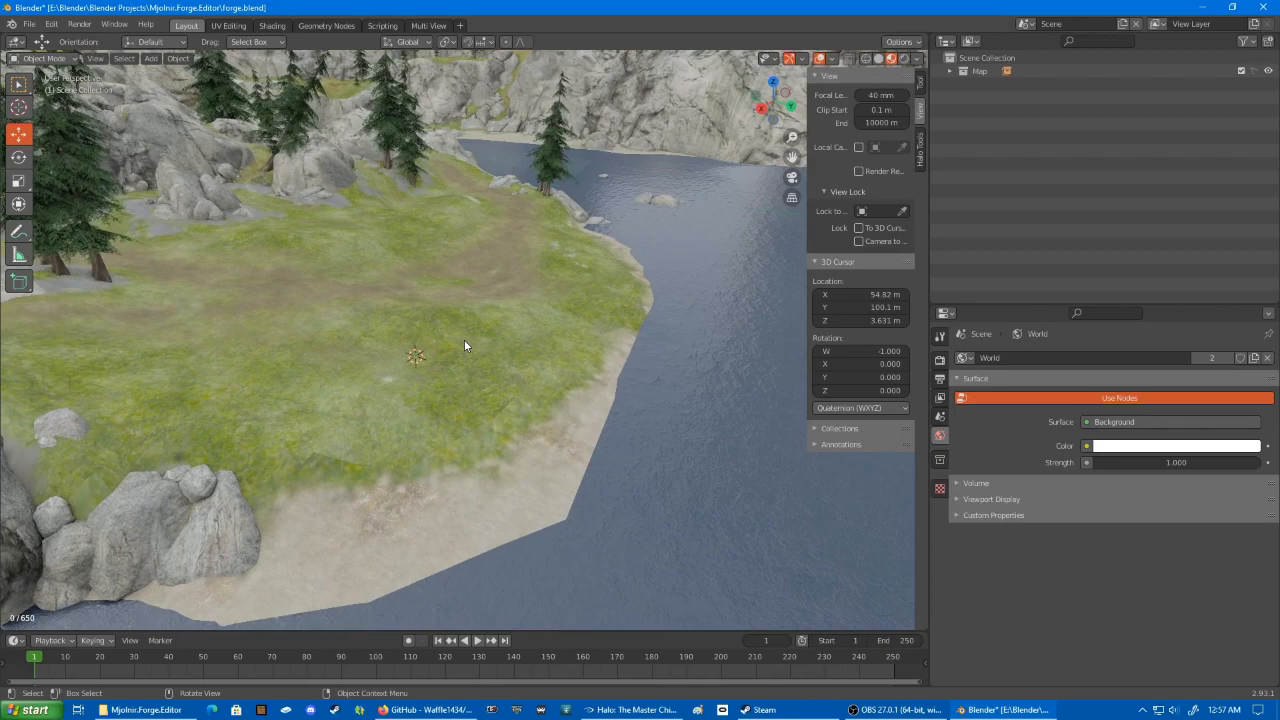
pyautogui.moveTo(385, 247)
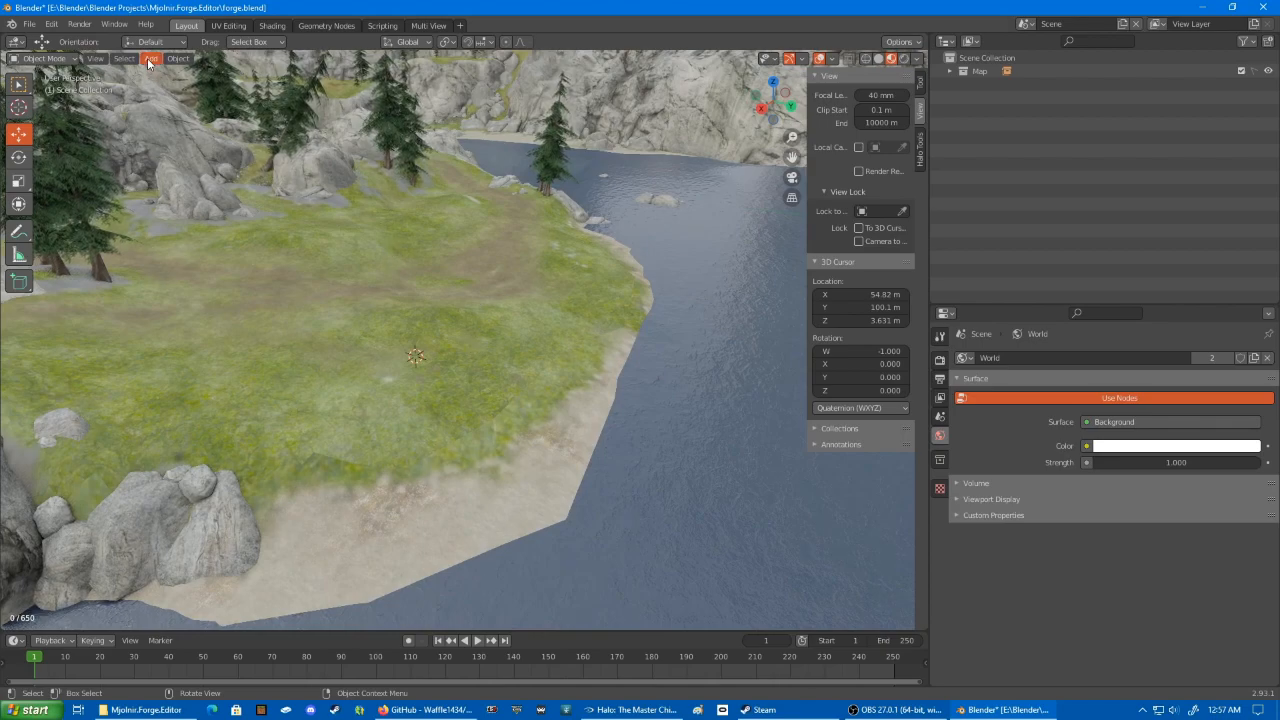
# - Add a Block 5x5 Flat Forge object and move it out onto the lake
pyautogui.click(154, 58)
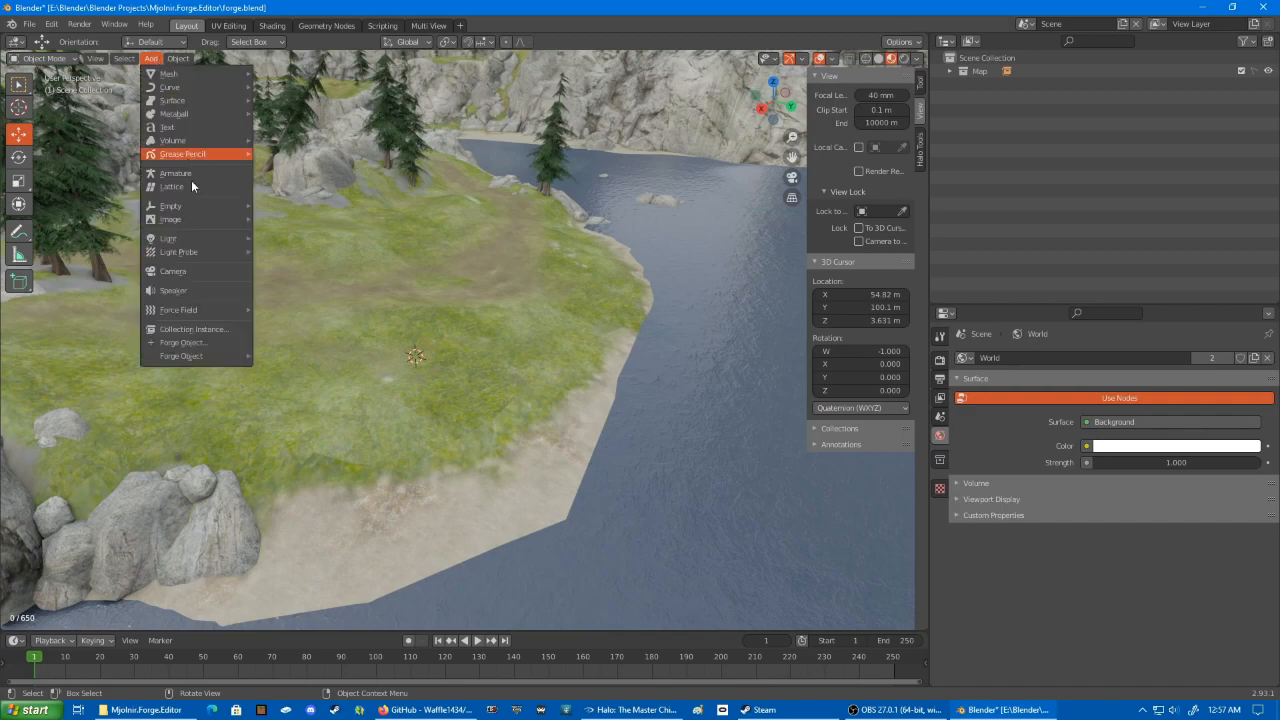
pyautogui.moveTo(181, 356)
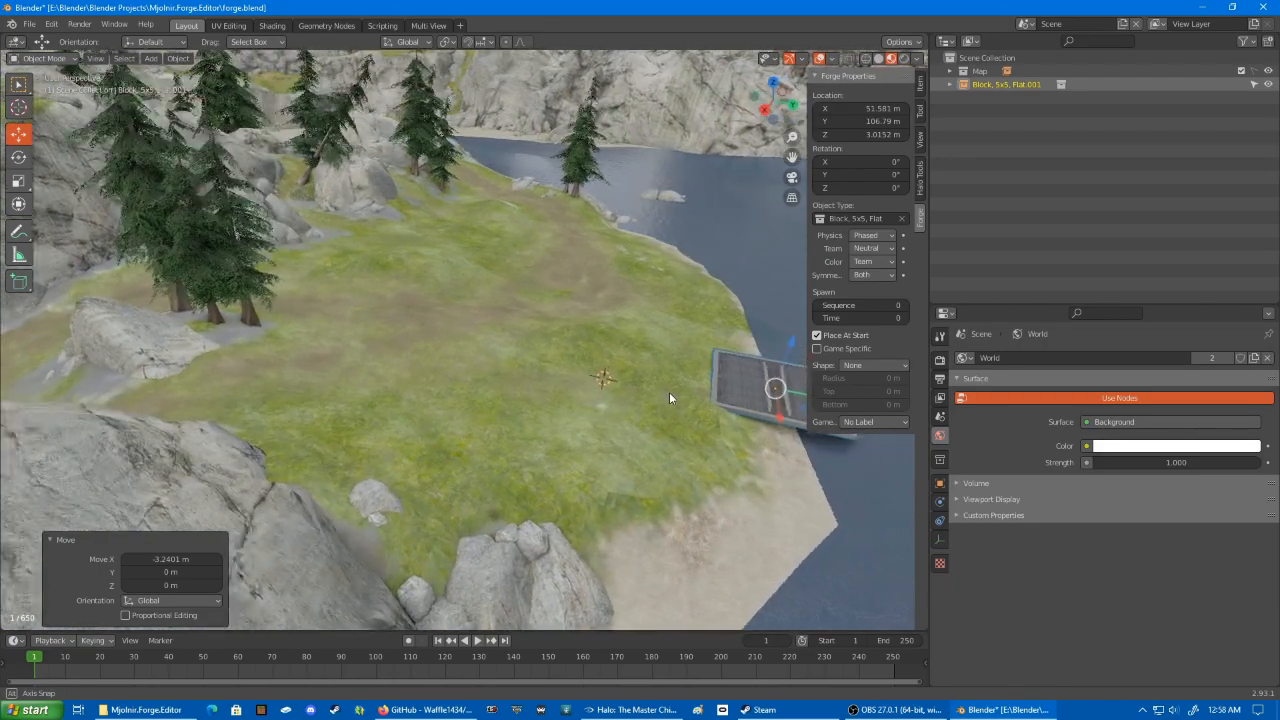
pyautogui.moveTo(670, 398); pyautogui.dragTo(723, 326)
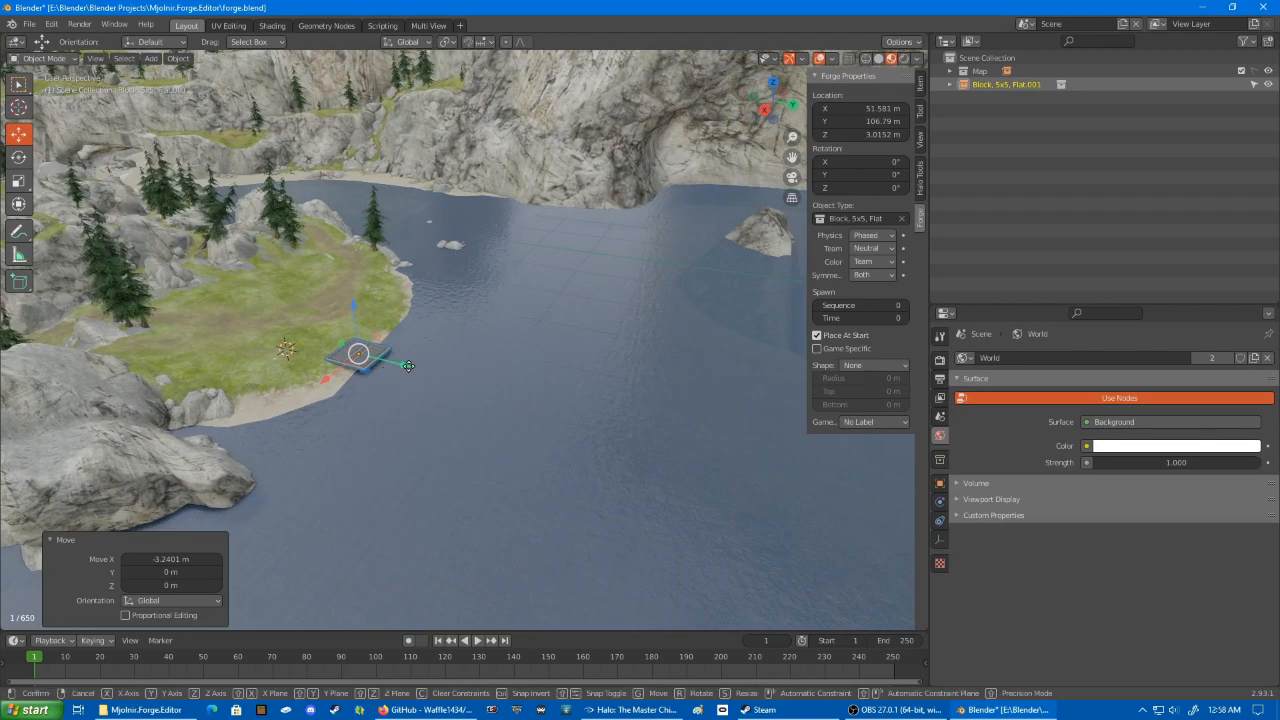
pyautogui.moveTo(358, 355); pyautogui.dragTo(515, 390)
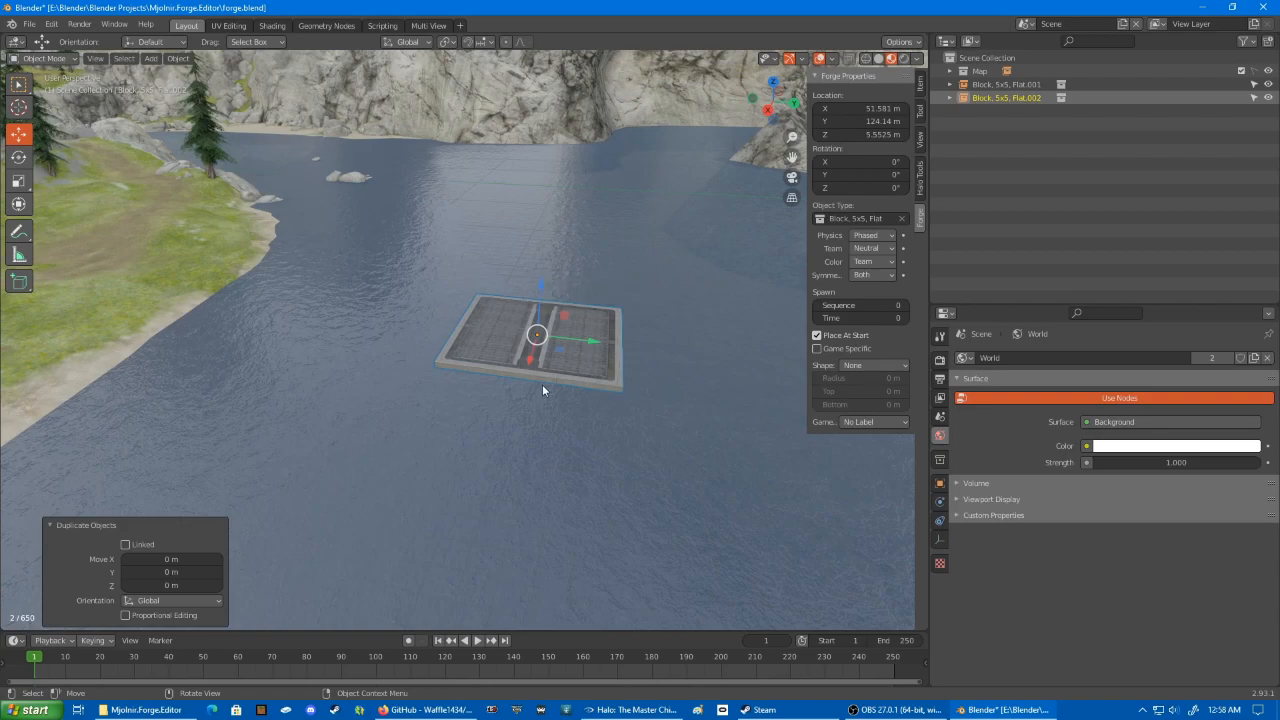
pyautogui.moveTo(572, 348)
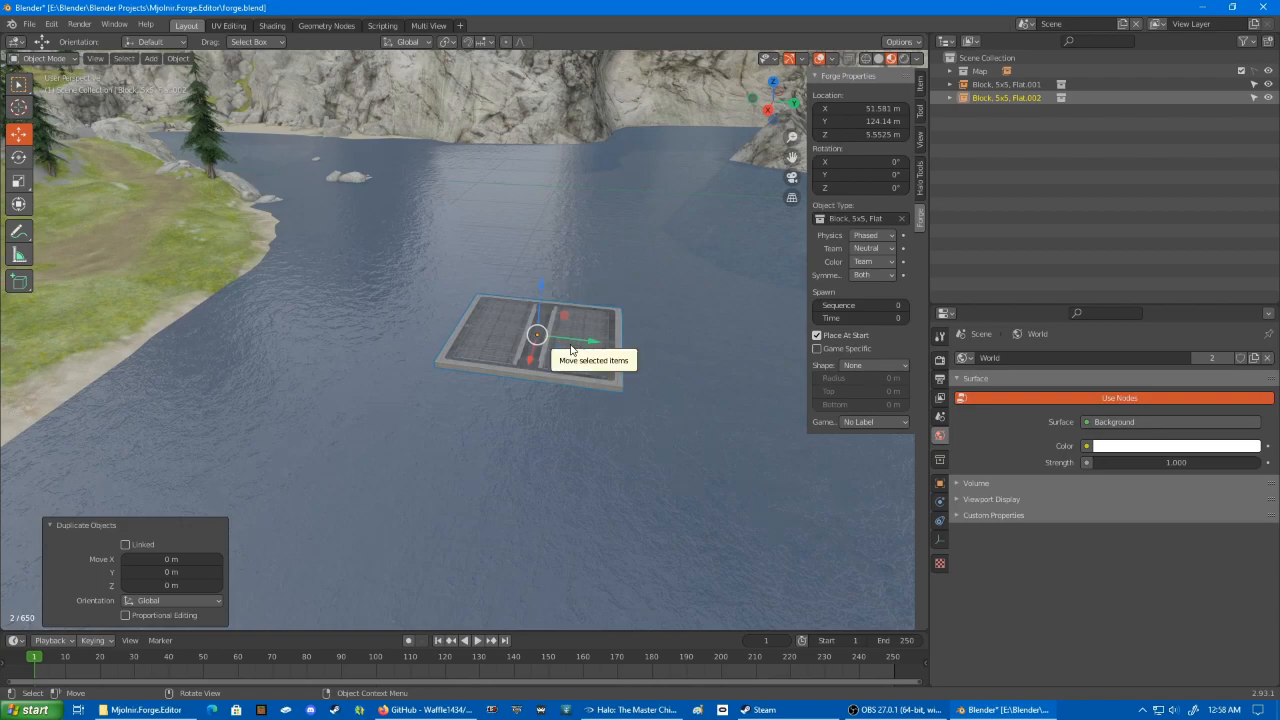
# - Duplicate the block into rows of four, tiling sixteen blocks edge to edge over the lake
pyautogui.moveTo(540, 335); pyautogui.dragTo(708, 355)
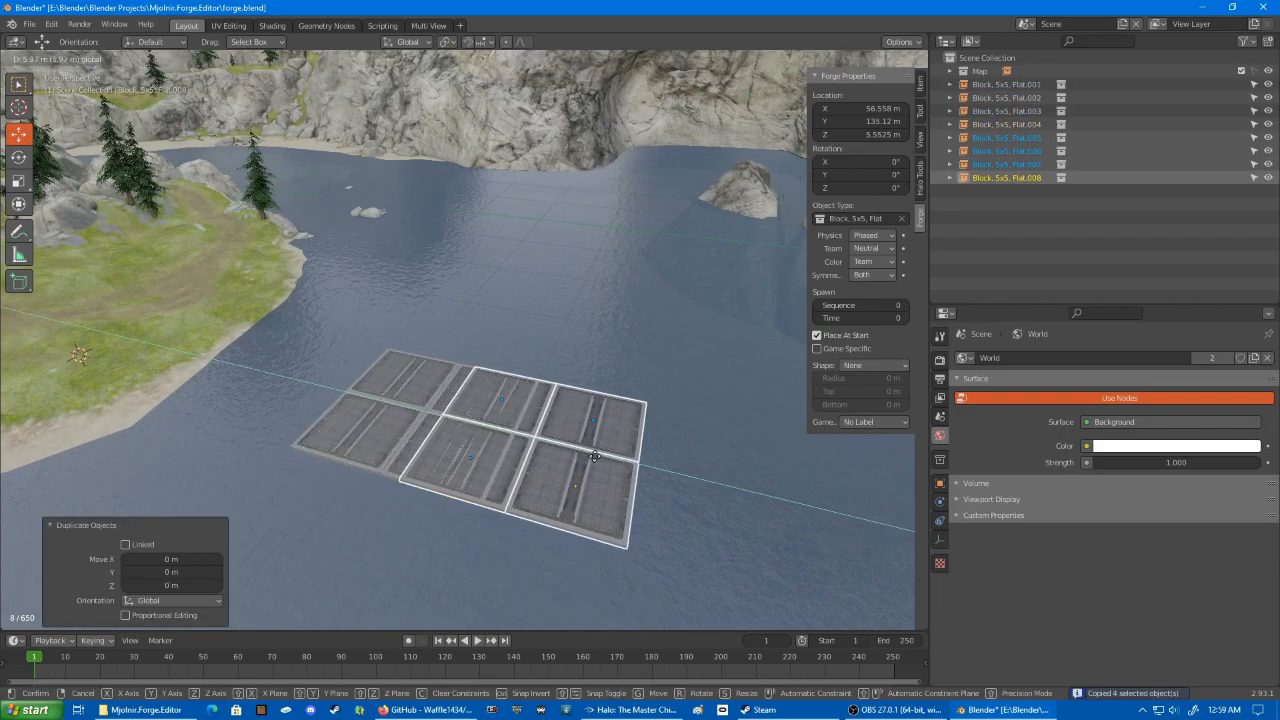
pyautogui.moveTo(595, 456); pyautogui.dragTo(663, 479)
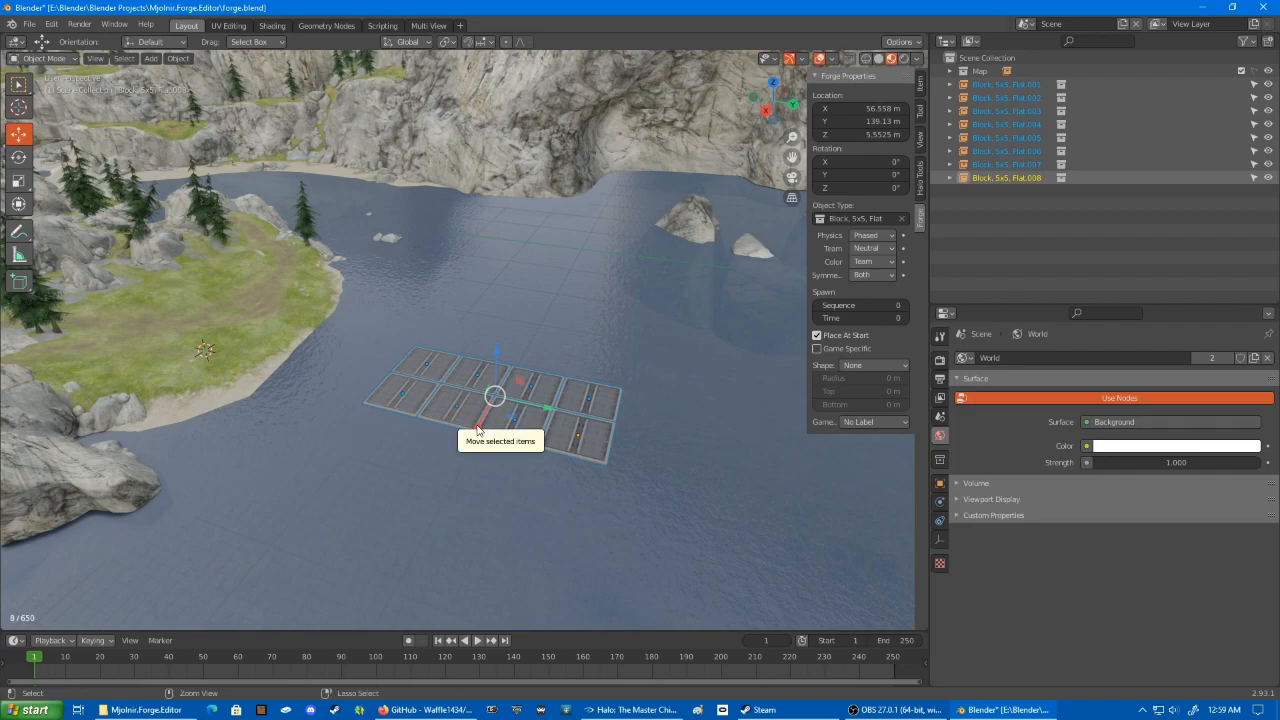
pyautogui.press('shift+d')
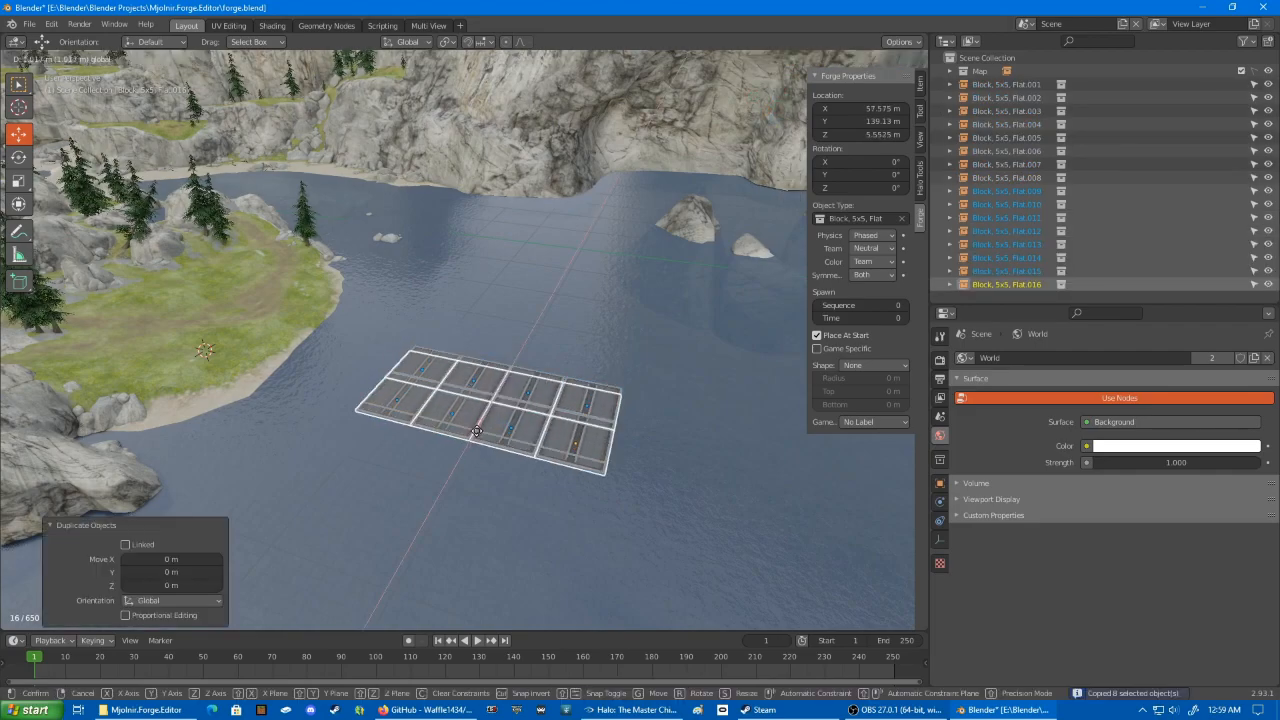
pyautogui.moveTo(476, 432); pyautogui.dragTo(435, 499)
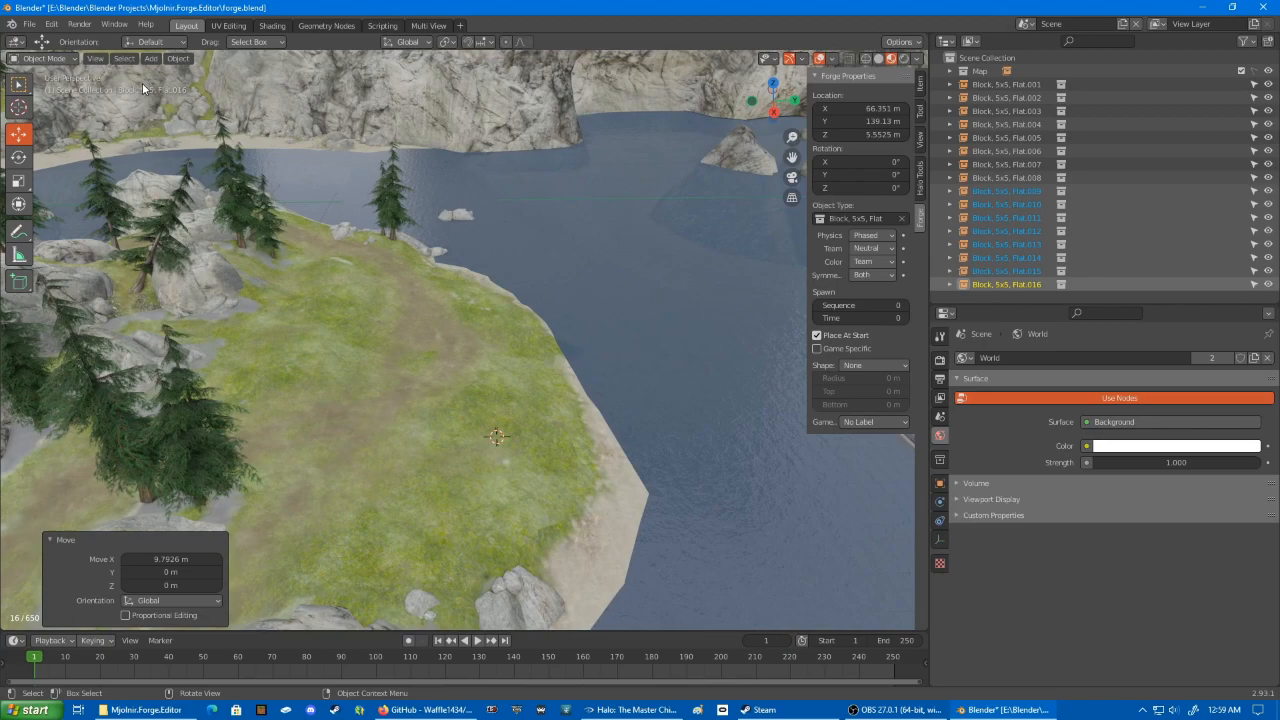
# - Add a Respawn Point from Add > Forge Object > Spawning on the grassy shore
pyautogui.click(152, 57)
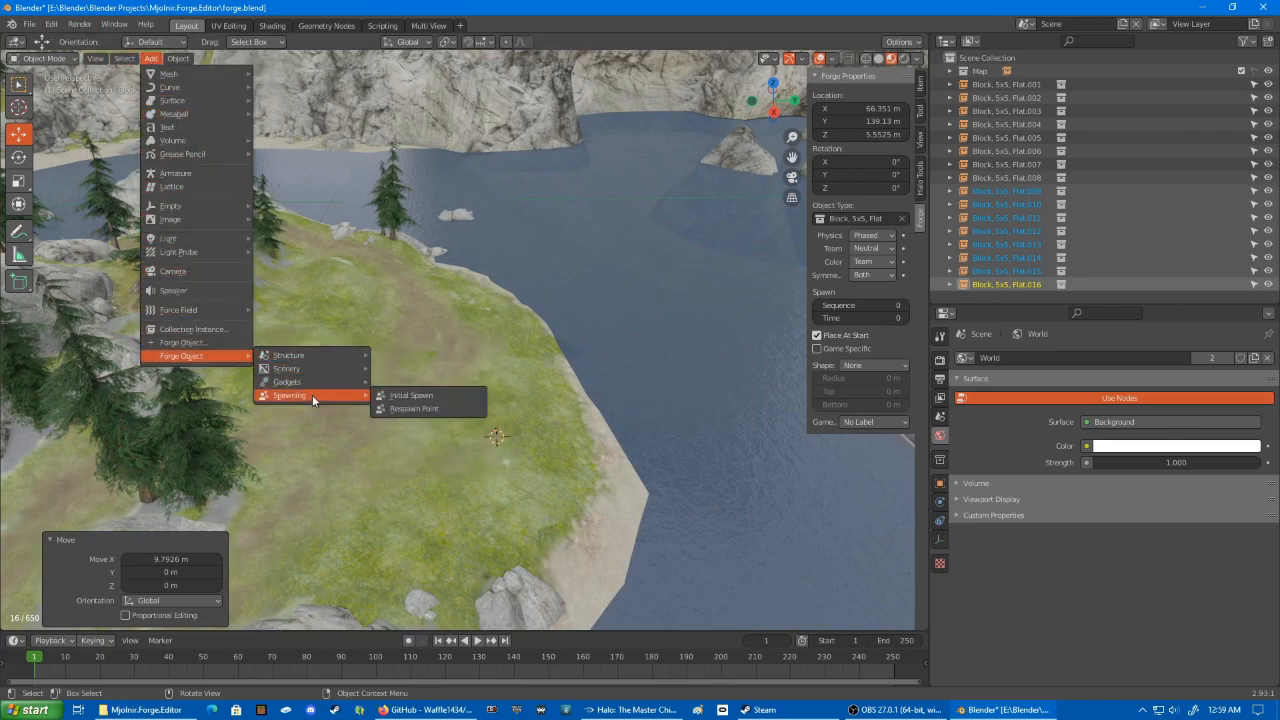
pyautogui.click(413, 408)
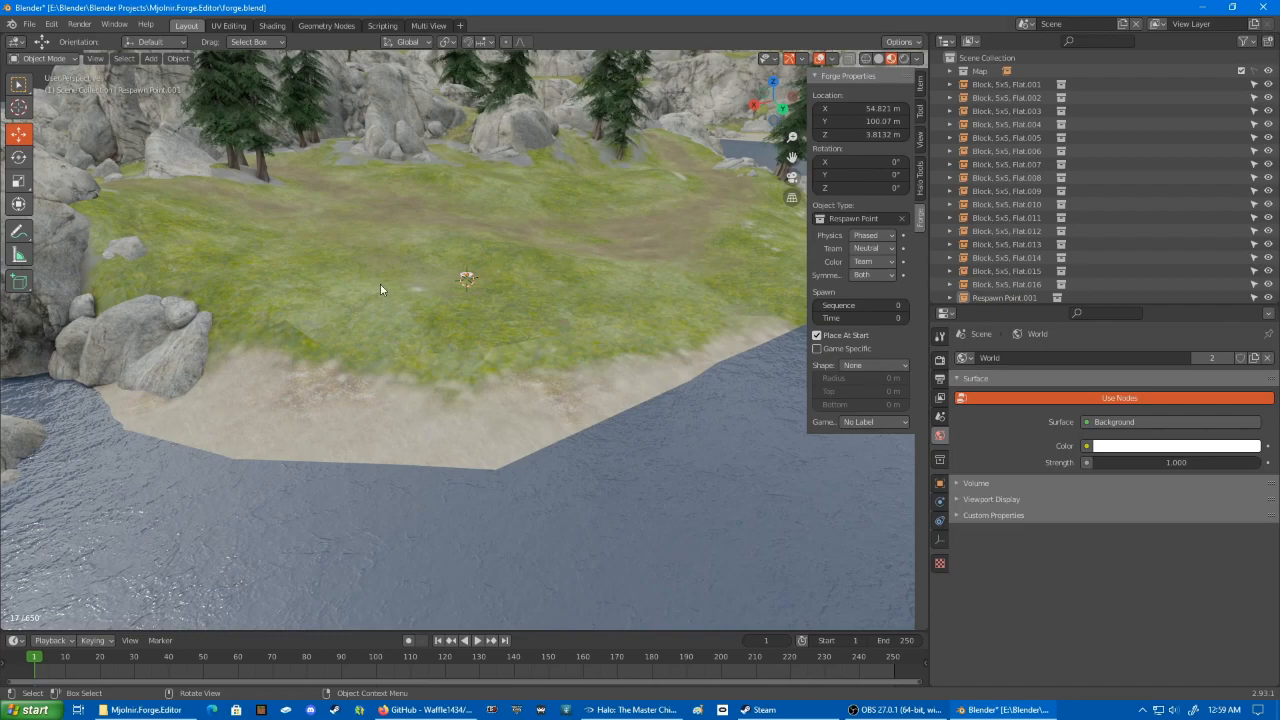
# - Export via File > Export > Forge Objects, ticking don't-ask-again and confirming the backup warning
pyautogui.click(24, 24)
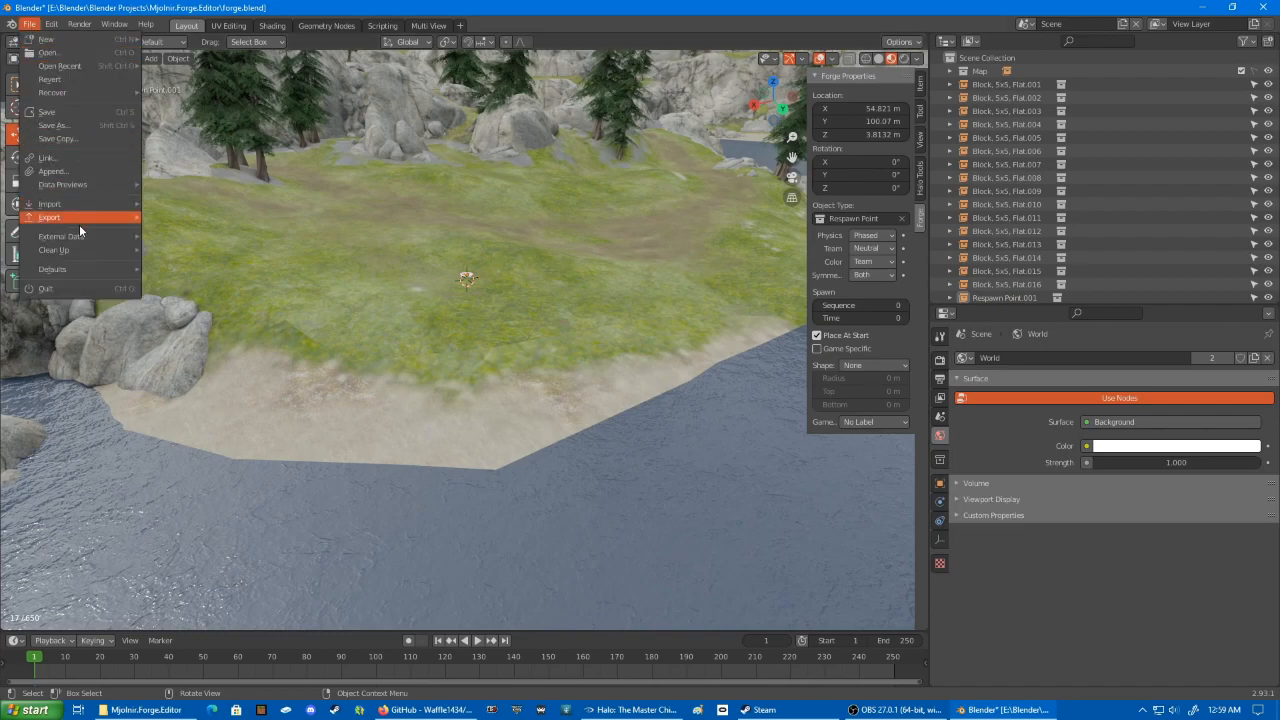
pyautogui.click(47, 216)
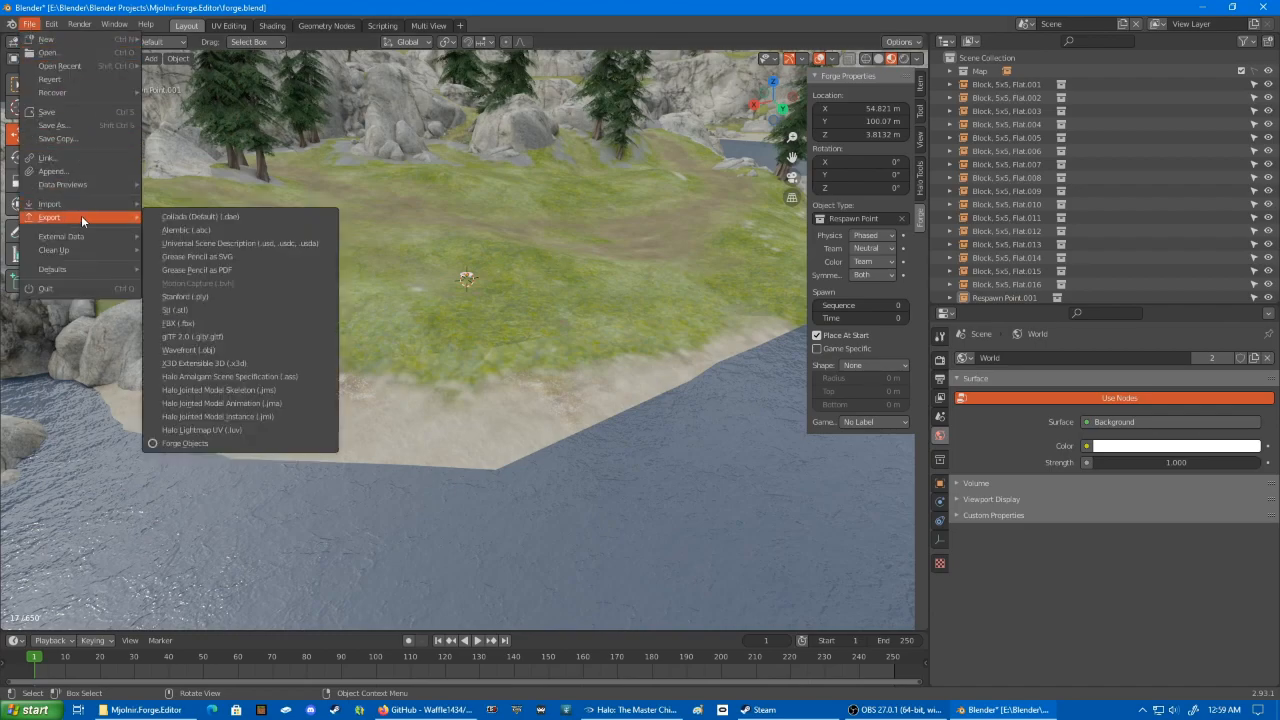
pyautogui.moveTo(185, 443)
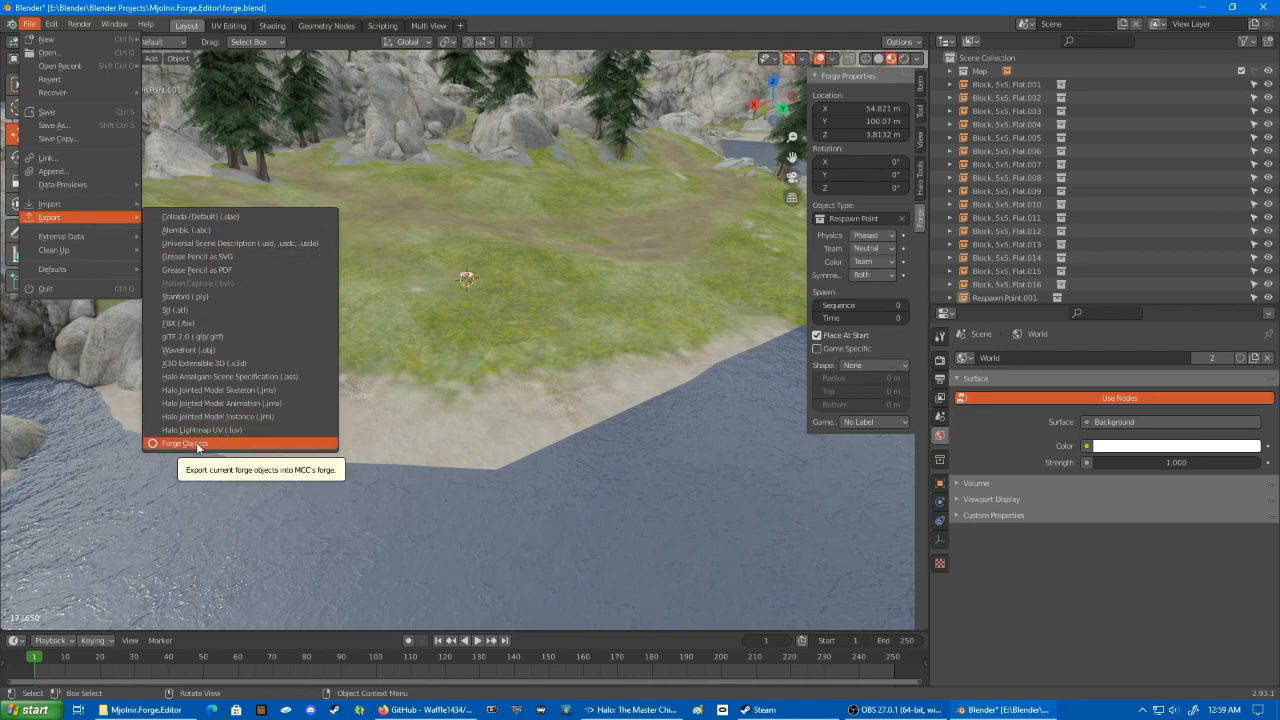
pyautogui.moveTo(205, 438)
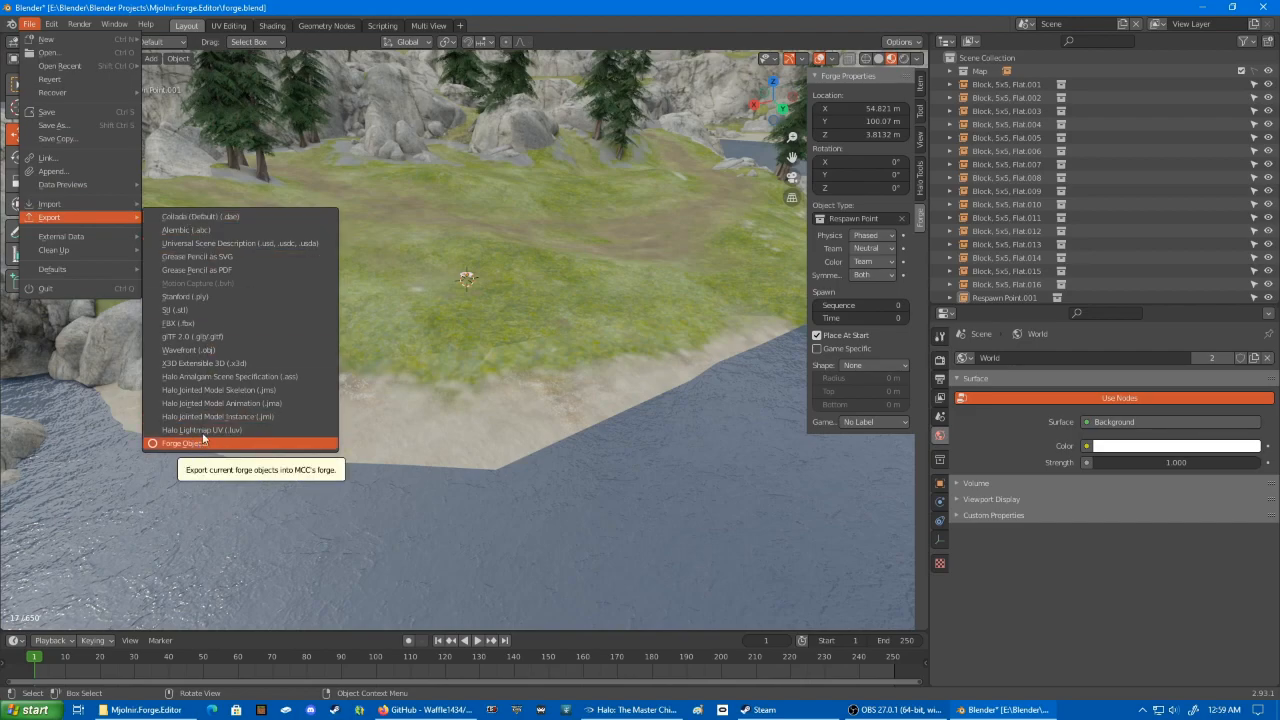
pyautogui.moveTo(229, 376)
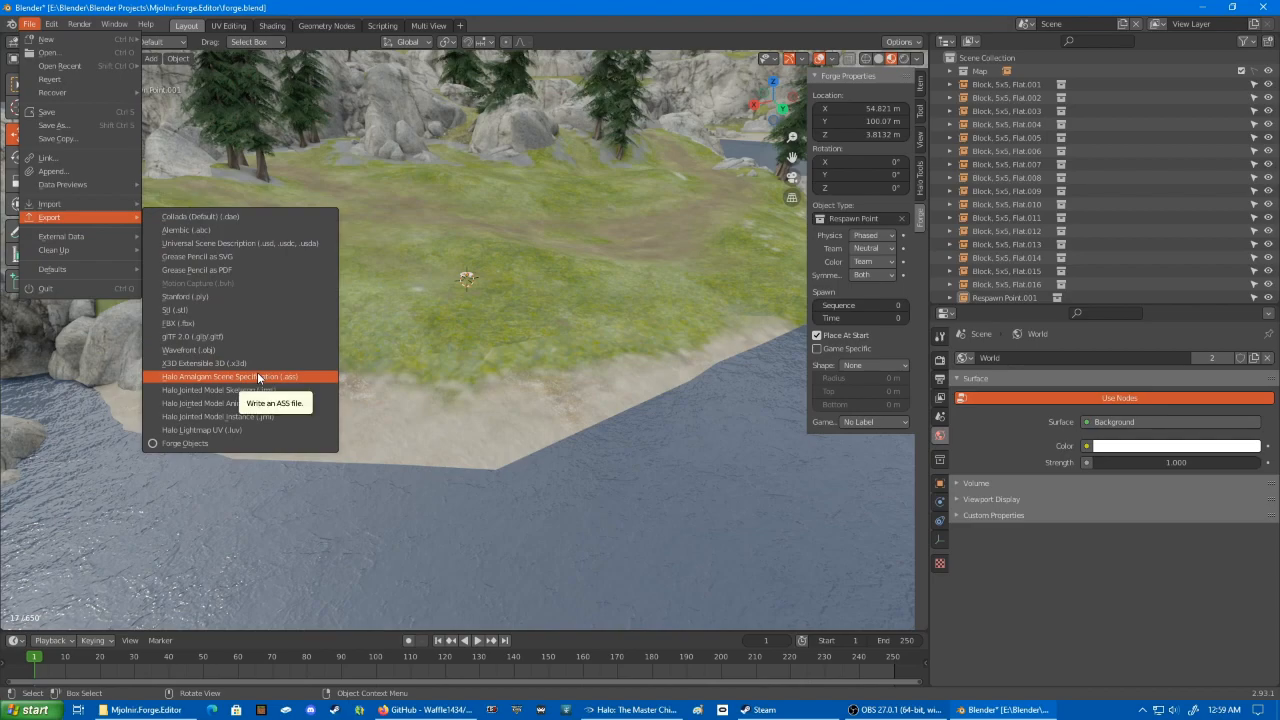
pyautogui.moveTo(258, 416)
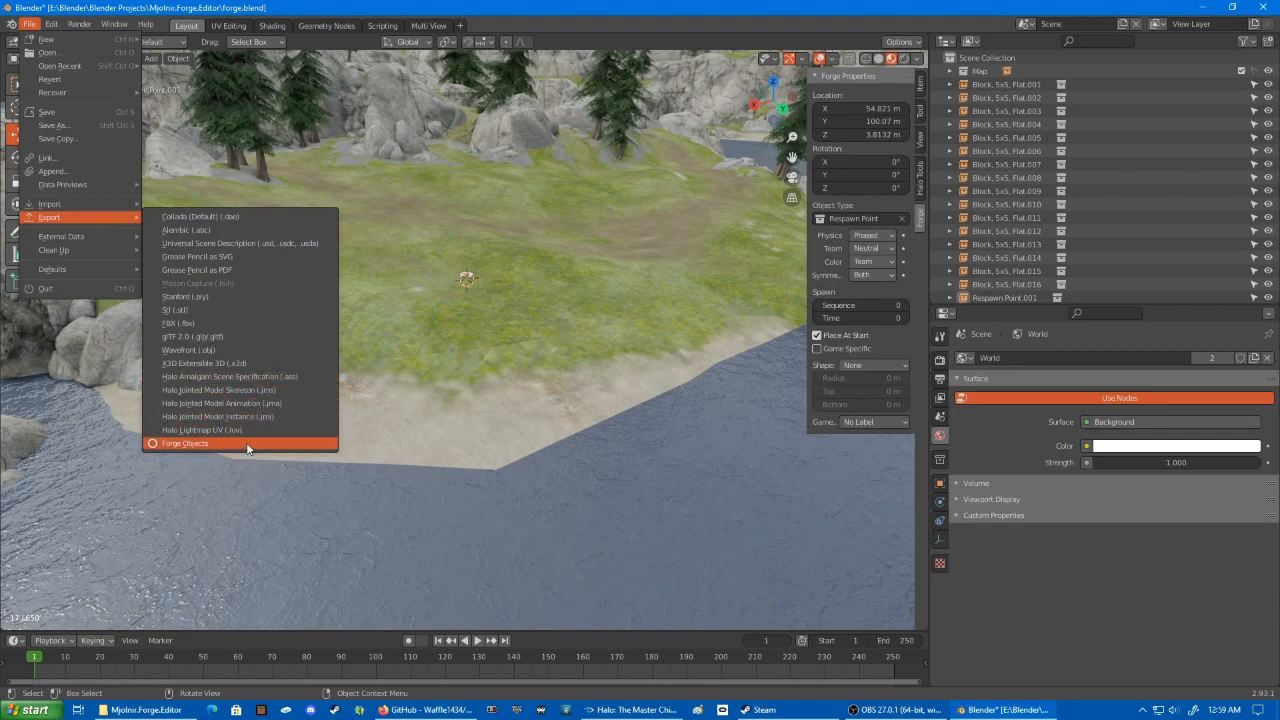
pyautogui.click(185, 443)
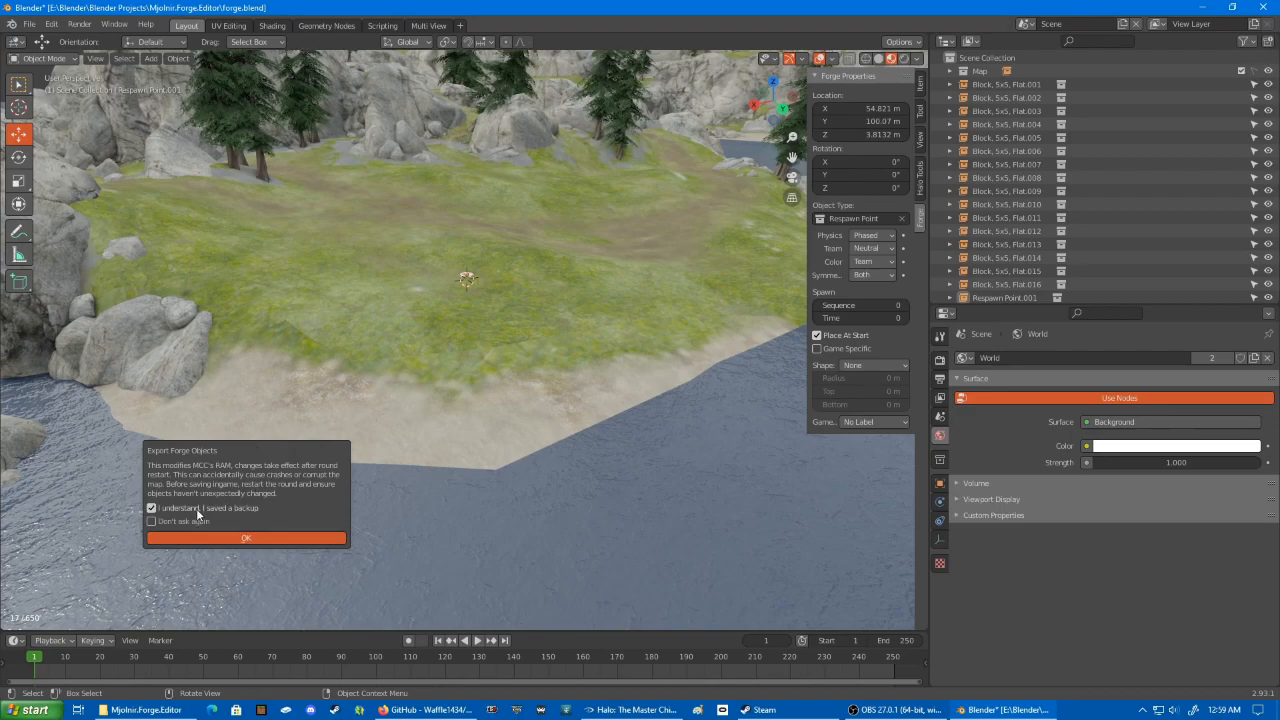
pyautogui.click(151, 521)
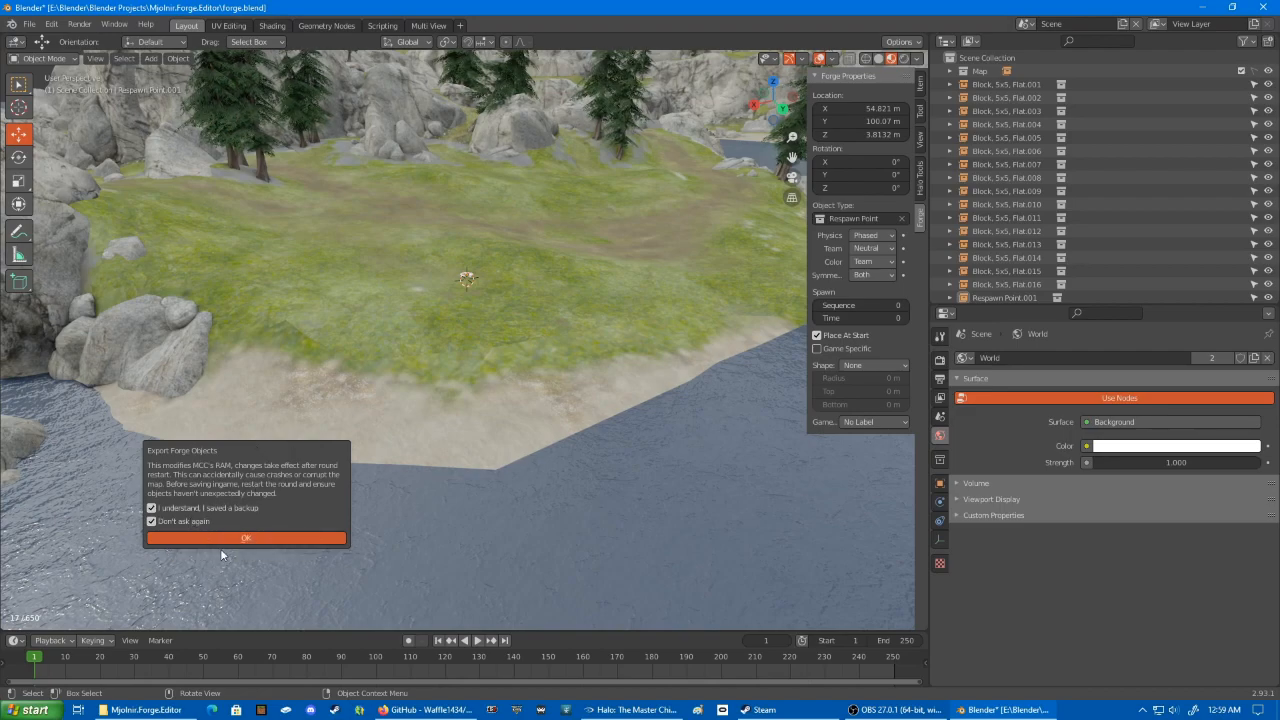
pyautogui.click(246, 537)
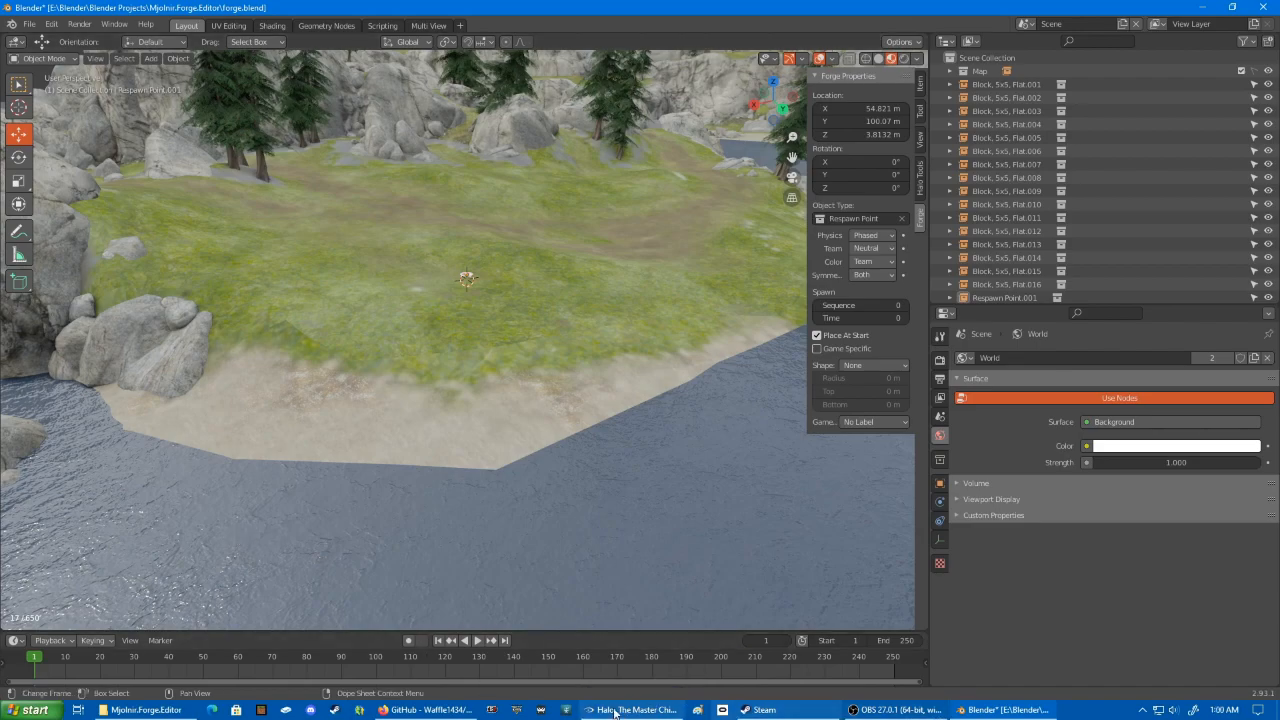
# - Start a new Forge World round in Halo to load the exported blocks, then return to Blender
pyautogui.click(615, 708)
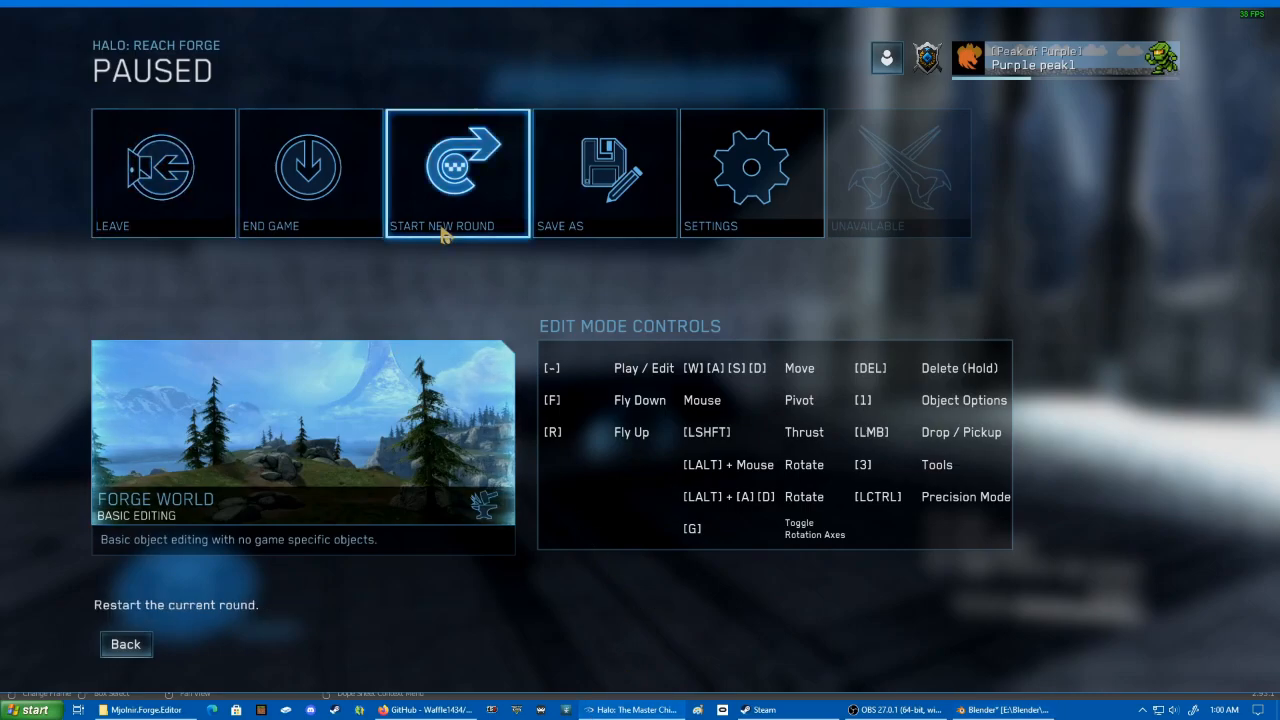
pyautogui.click(457, 170)
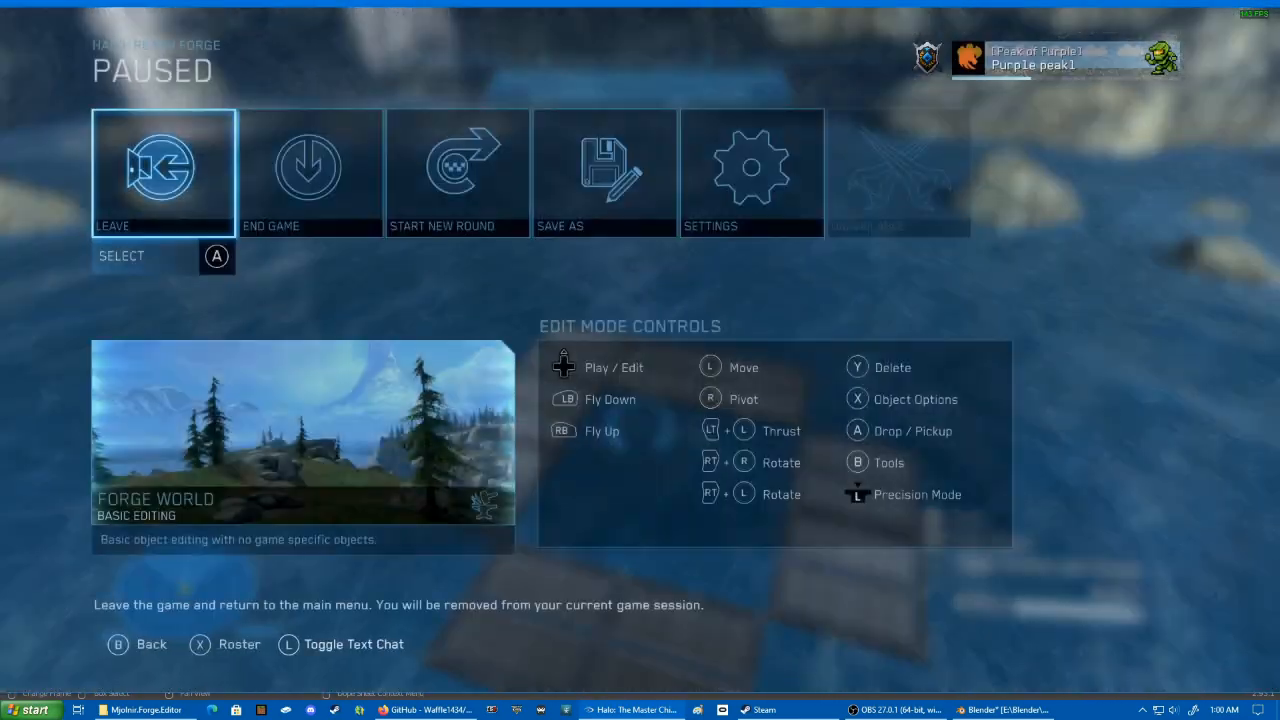
pyautogui.click(1004, 712)
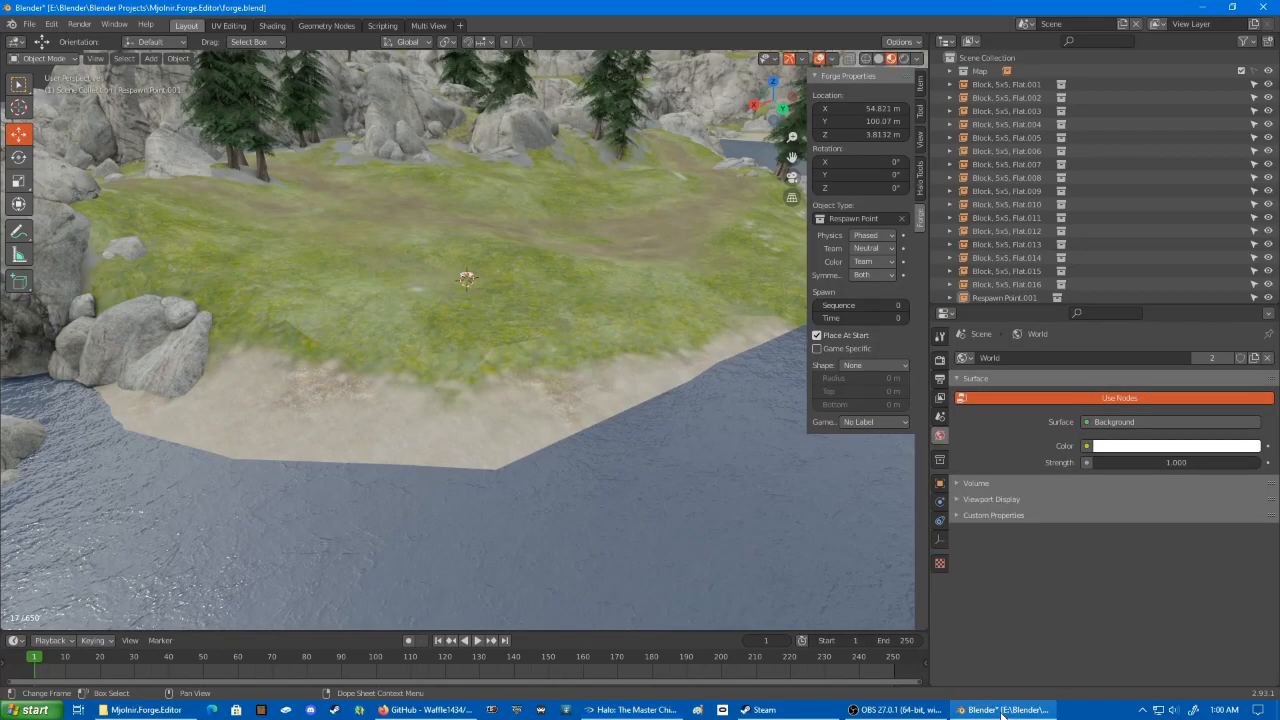
# - Open Blender's File menu, then choose Save As in Halo and confirm the save-a-copy prompt
pyautogui.click(47, 24)
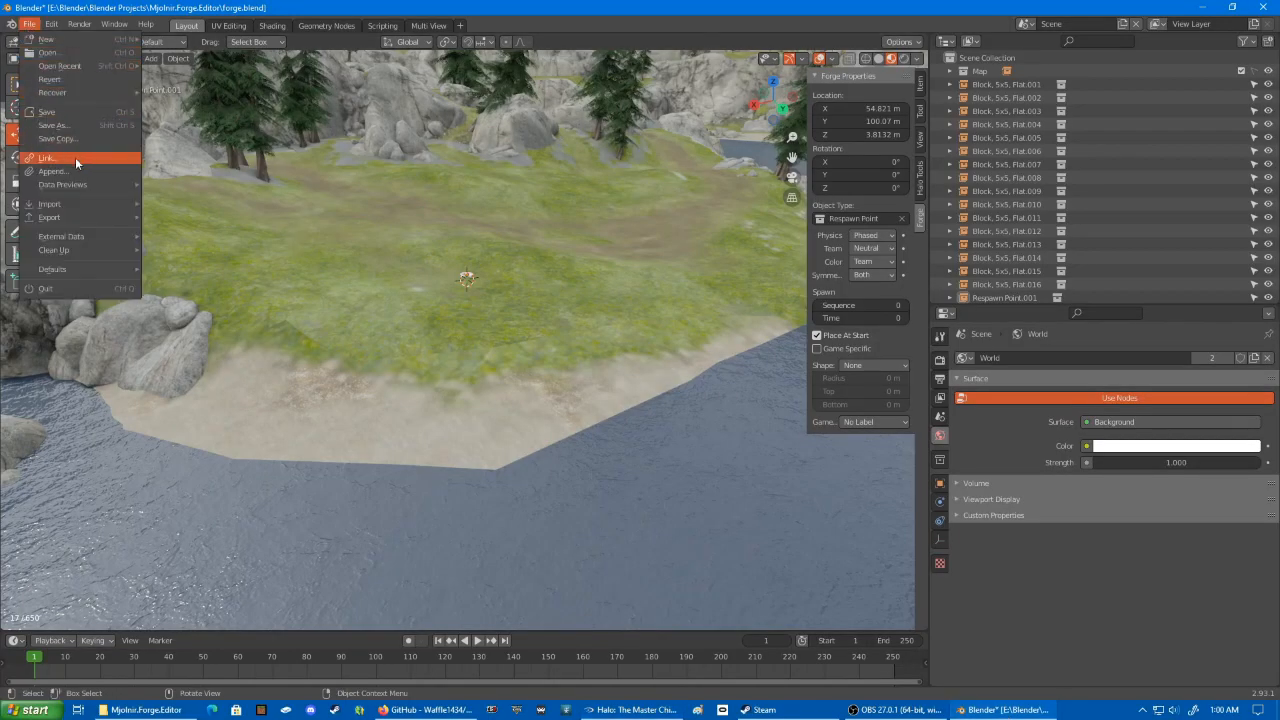
pyautogui.click(225, 452)
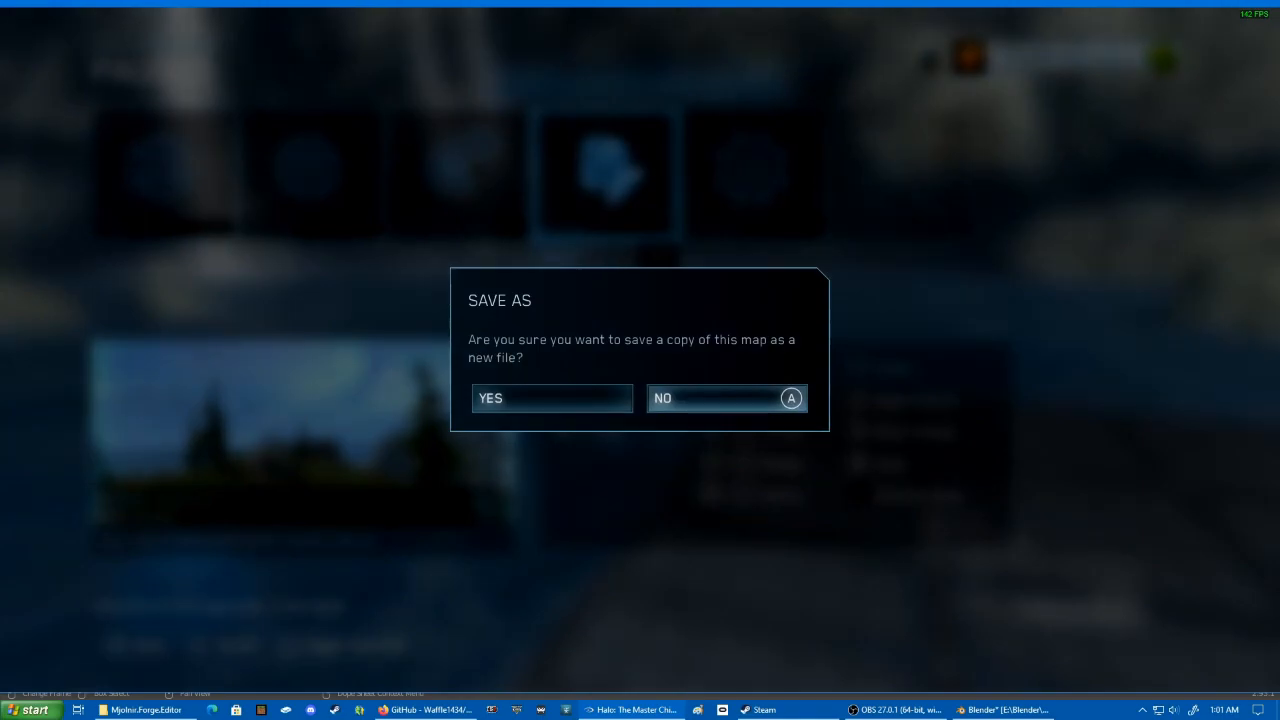
pyautogui.click(727, 398)
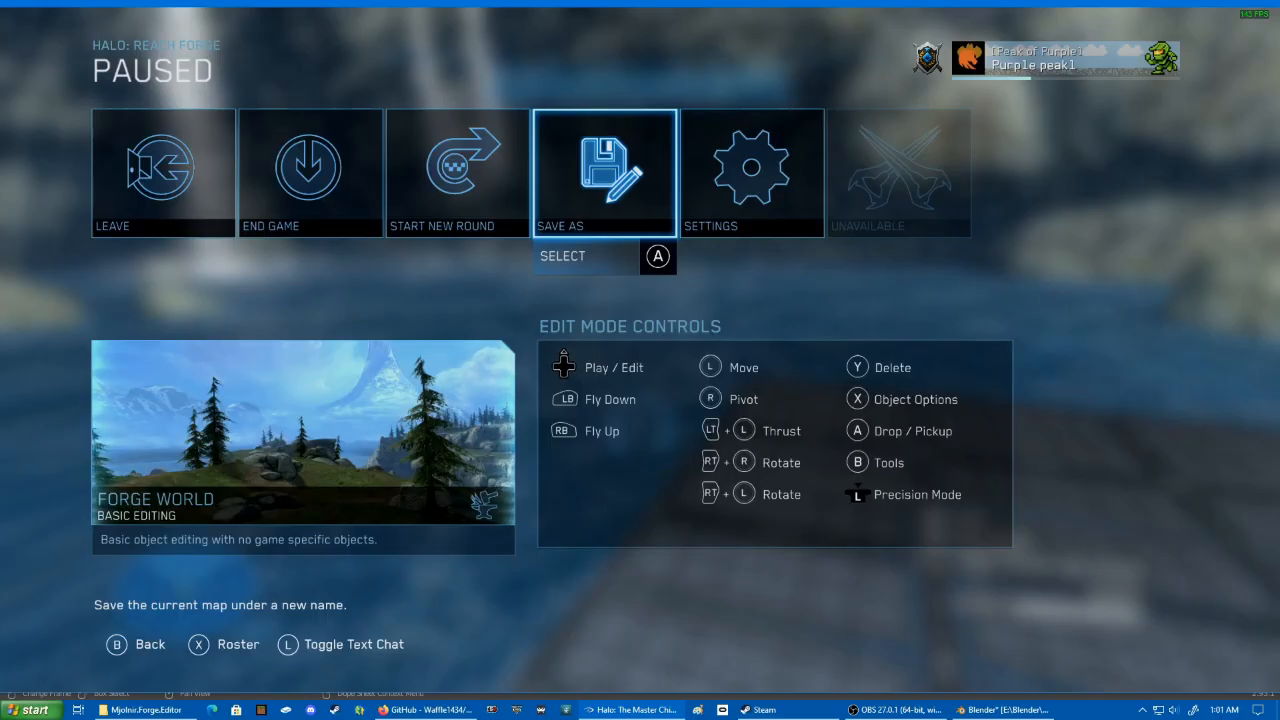